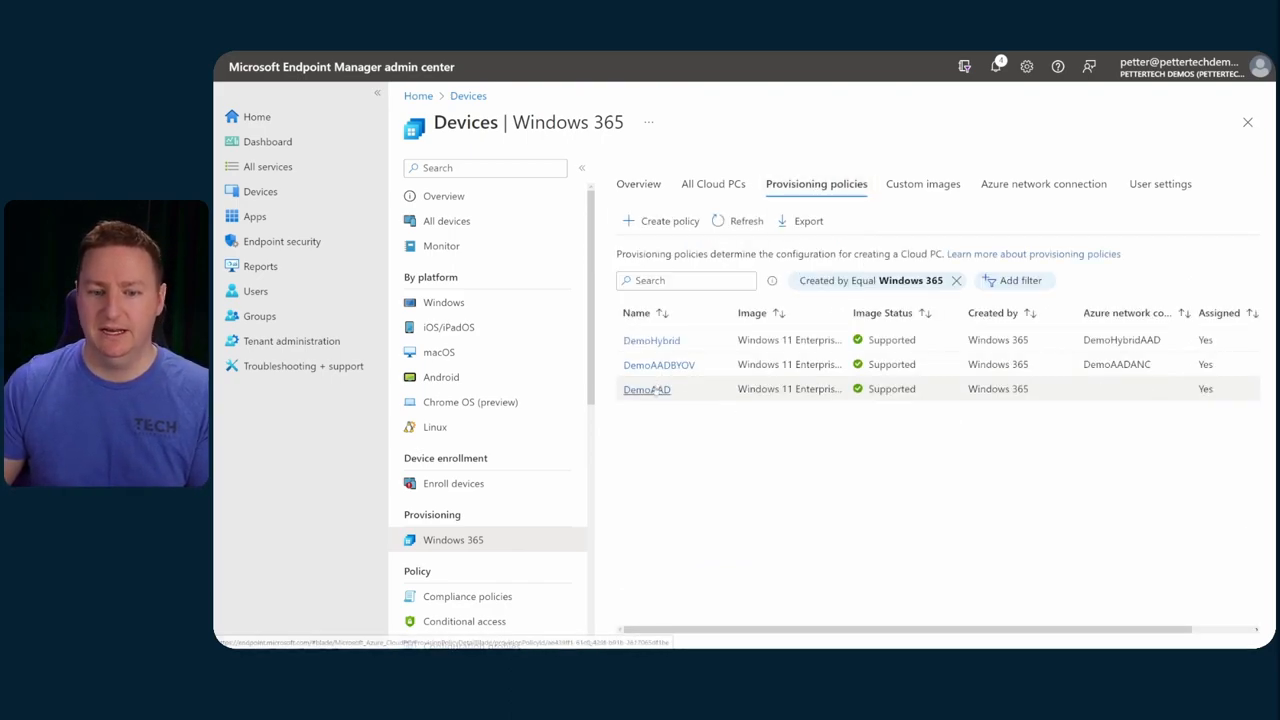
- Edit the DemoAAD provisioning policy's image and browse the gallery images
{"action": "left_click", "coordinate": [647, 389]}
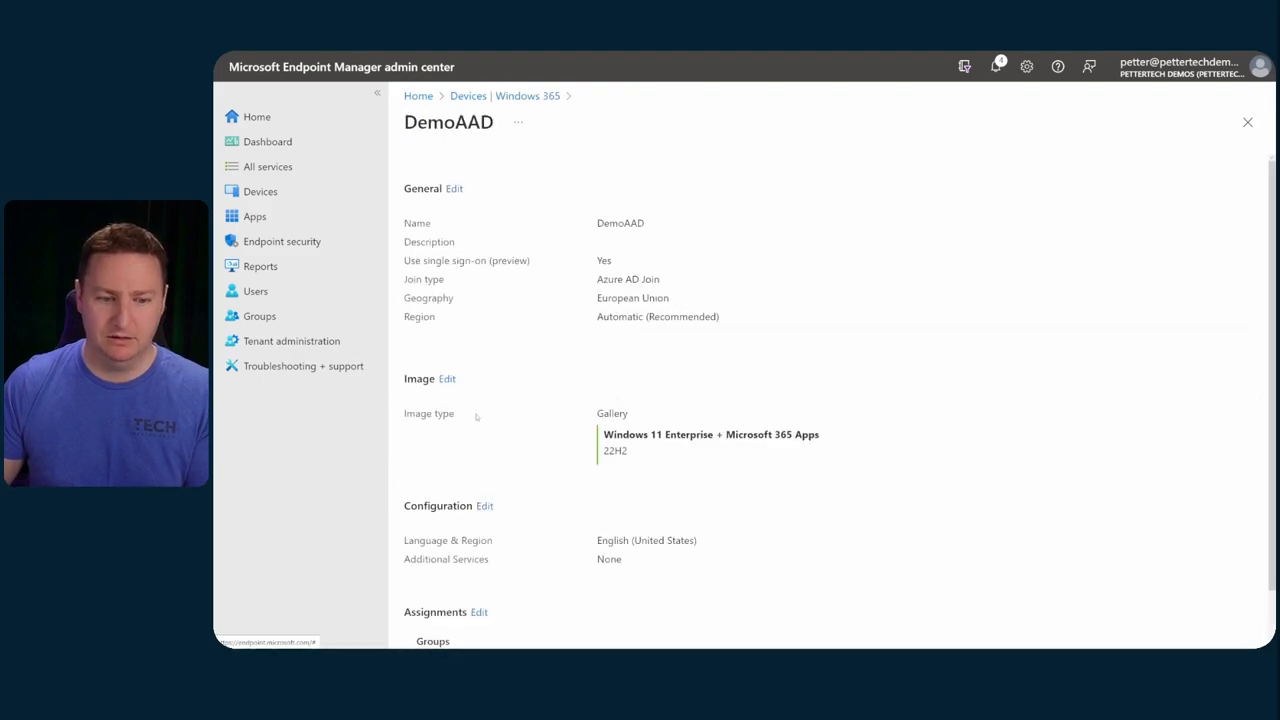
{"action": "left_click", "coordinate": [447, 378]}
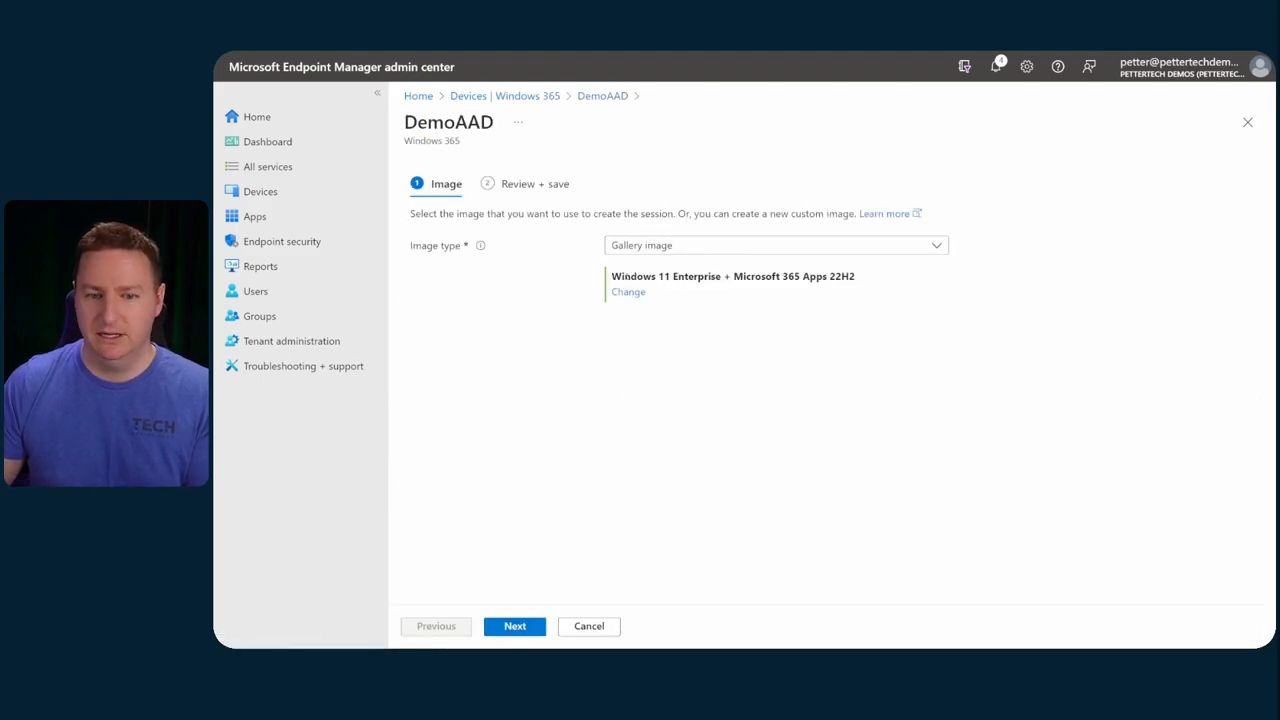
{"action": "left_click", "coordinate": [628, 291]}
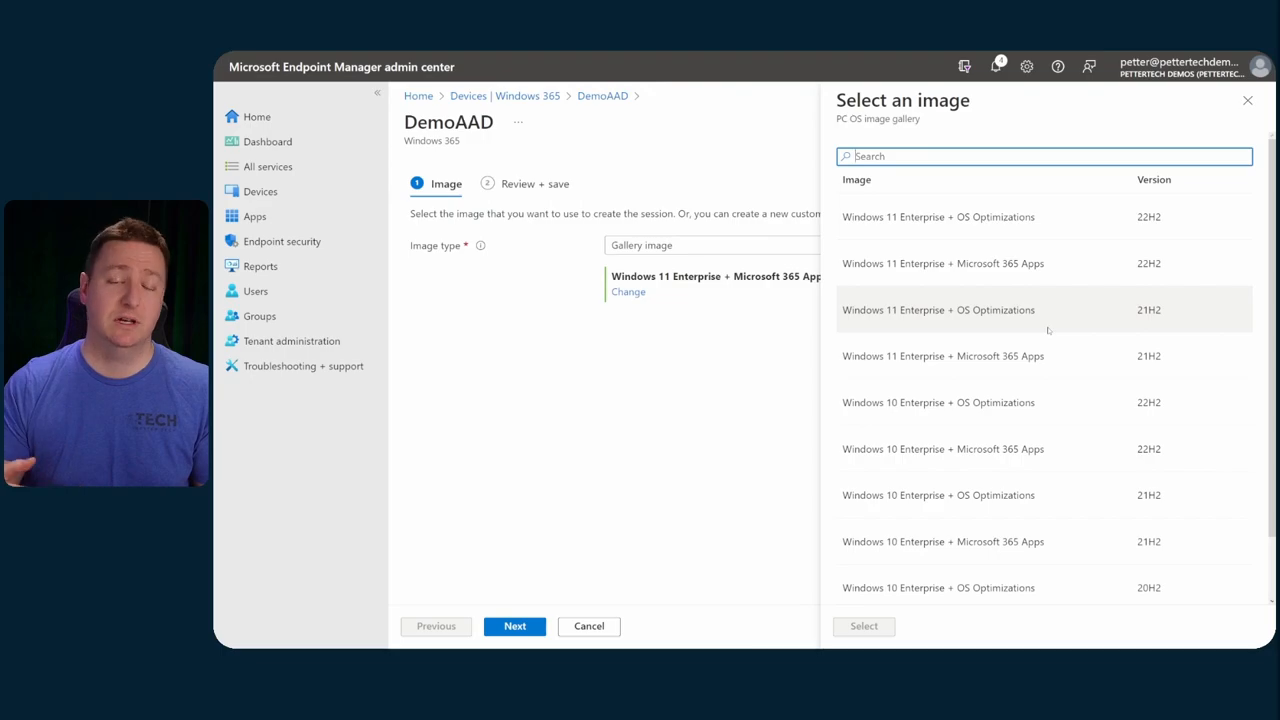
{"action": "mouse_move", "coordinate": [1047, 325]}
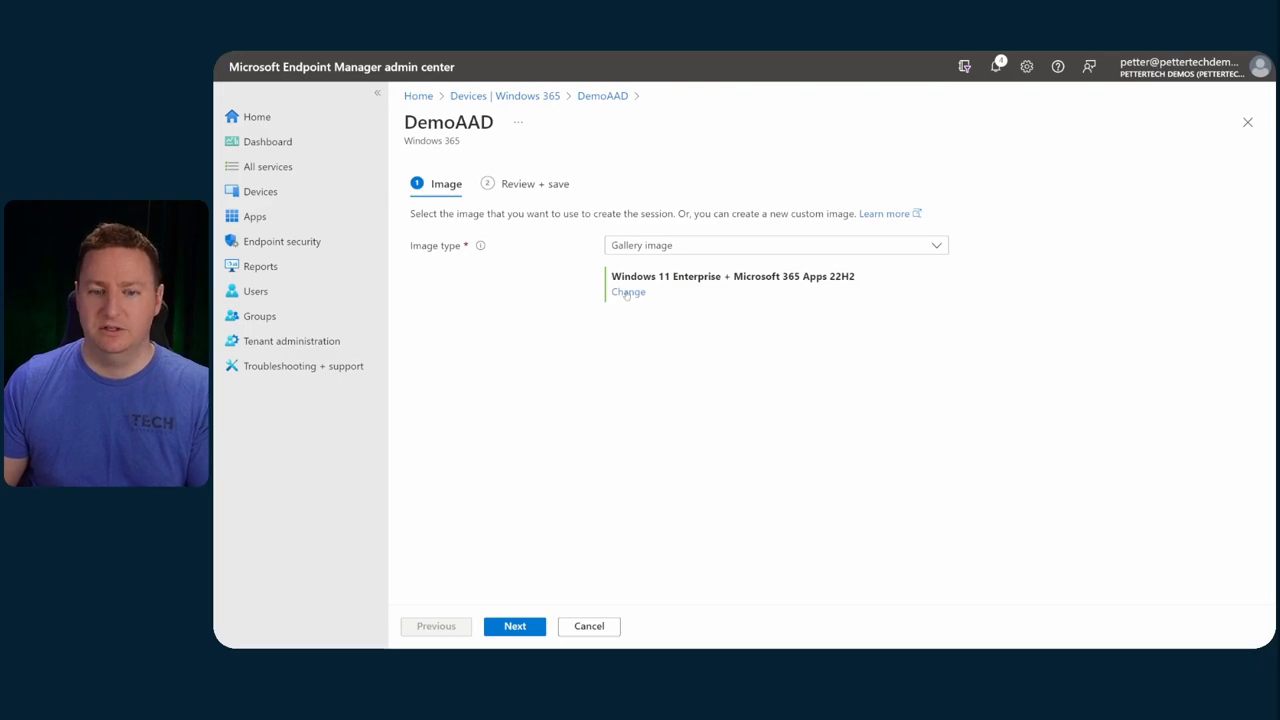
- Select the Windows 11 Enterprise + OS Optimizations 22H2 gallery image and continue to review
{"action": "left_click", "coordinate": [628, 291]}
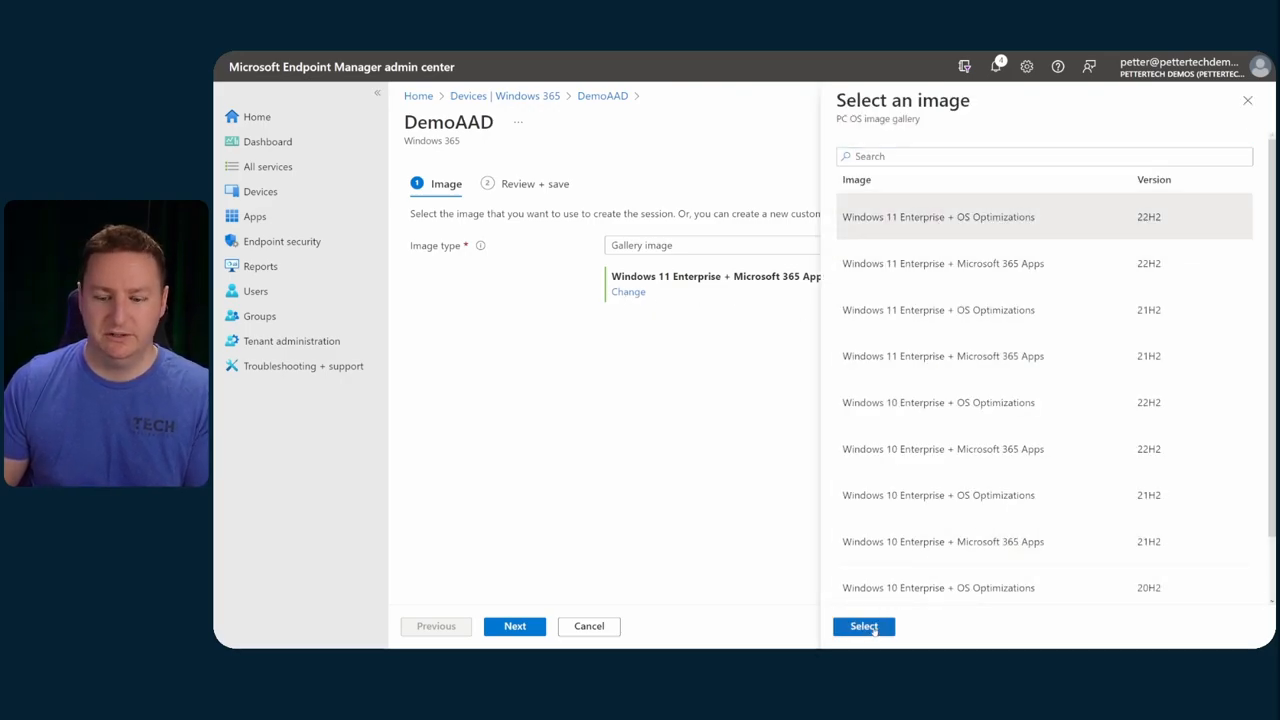
{"action": "left_click", "coordinate": [862, 626]}
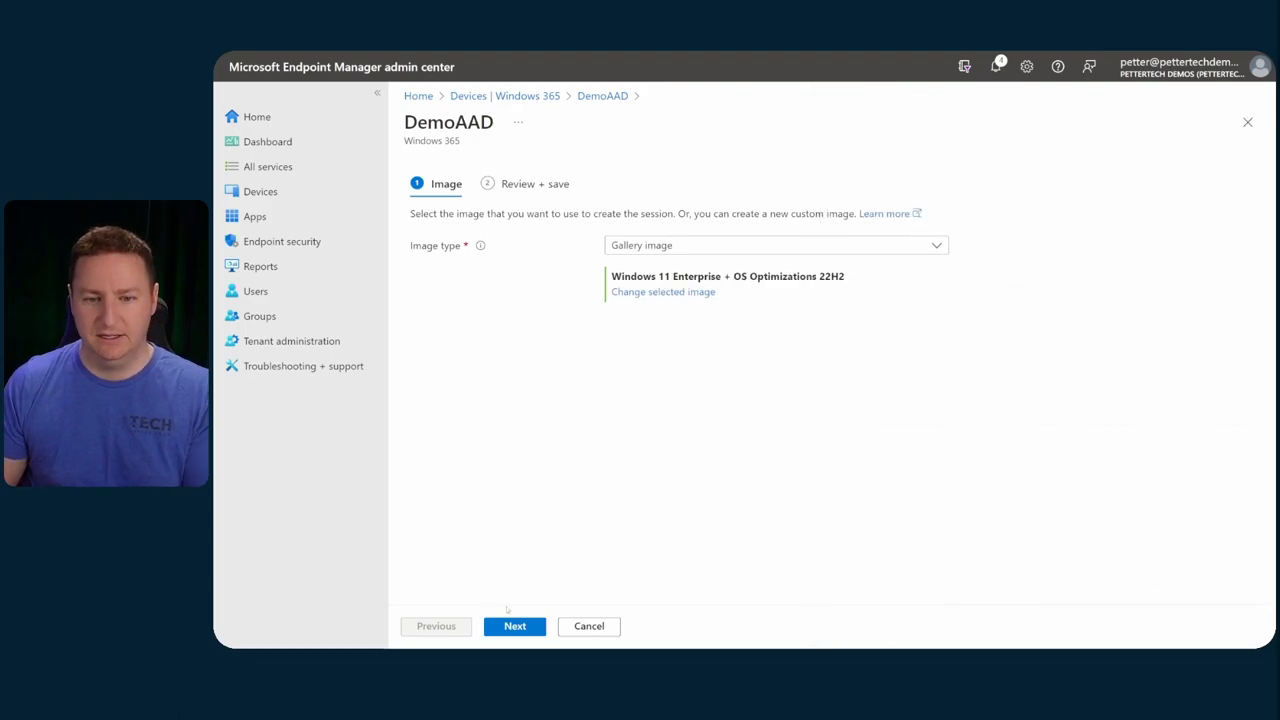
{"action": "left_click", "coordinate": [514, 626]}
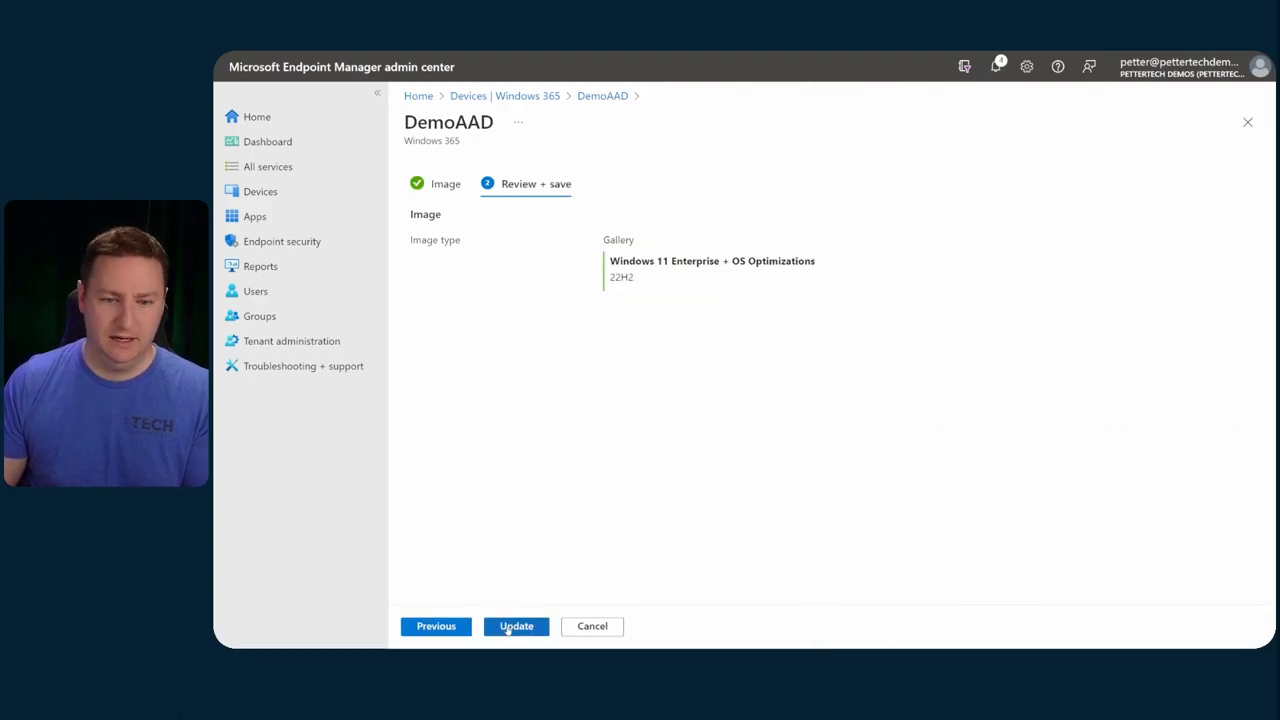
- Update the DemoAAD policy with the new image and dismiss the success notification
{"action": "left_click", "coordinate": [516, 626]}
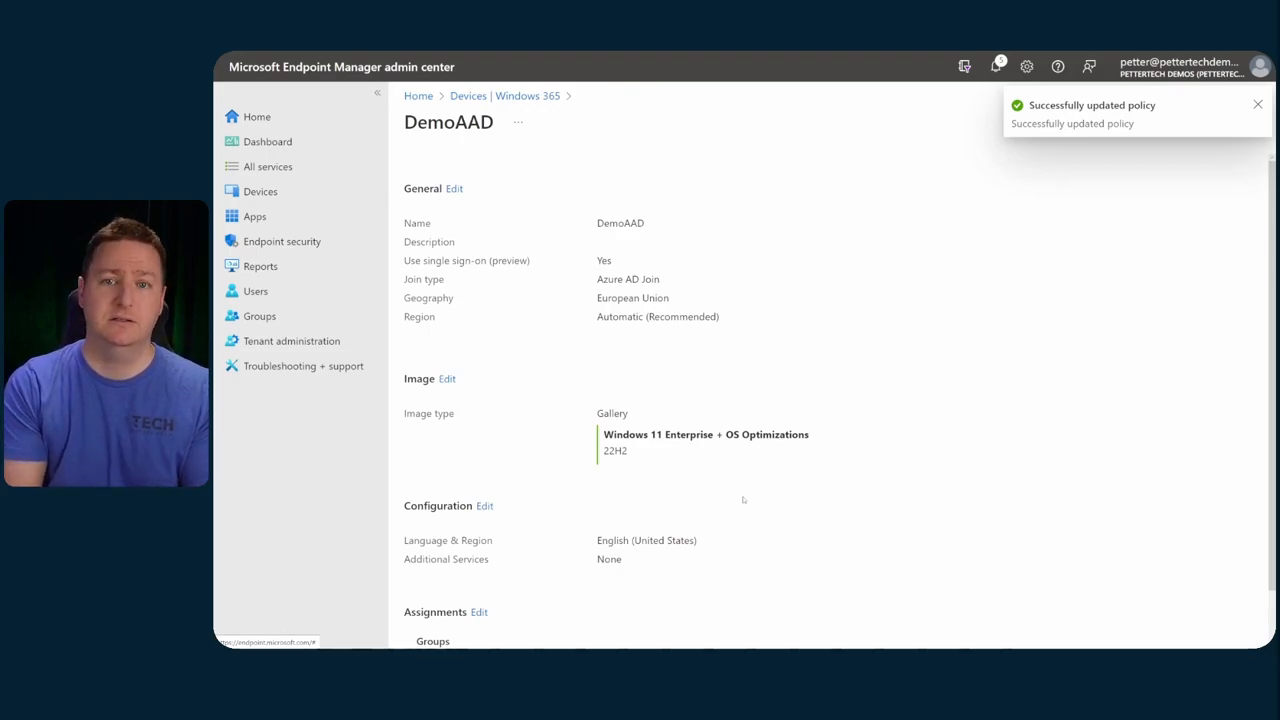
{"action": "left_click", "coordinate": [1258, 104]}
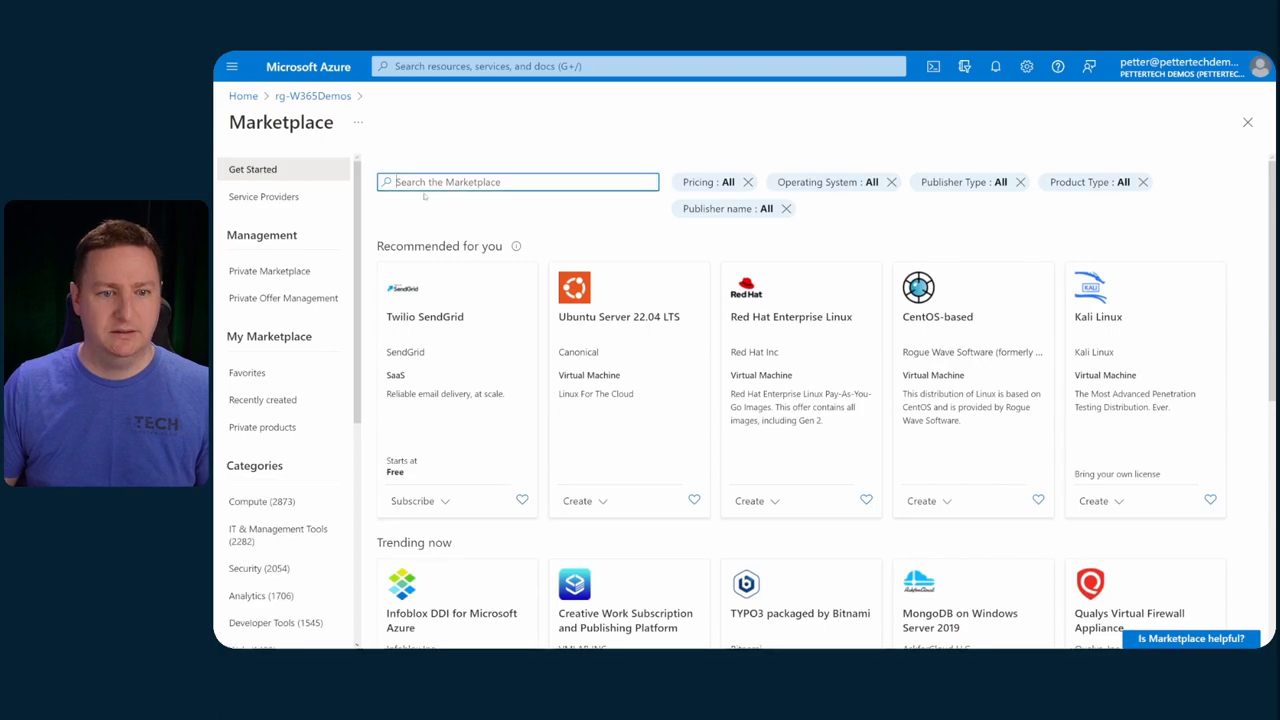
- Search Marketplace for 'cloud pc' and create a VM from Windows 11 Cloud PC + Microsoft 365 Apps 22H2
{"action": "type", "text": "cloud pc"}
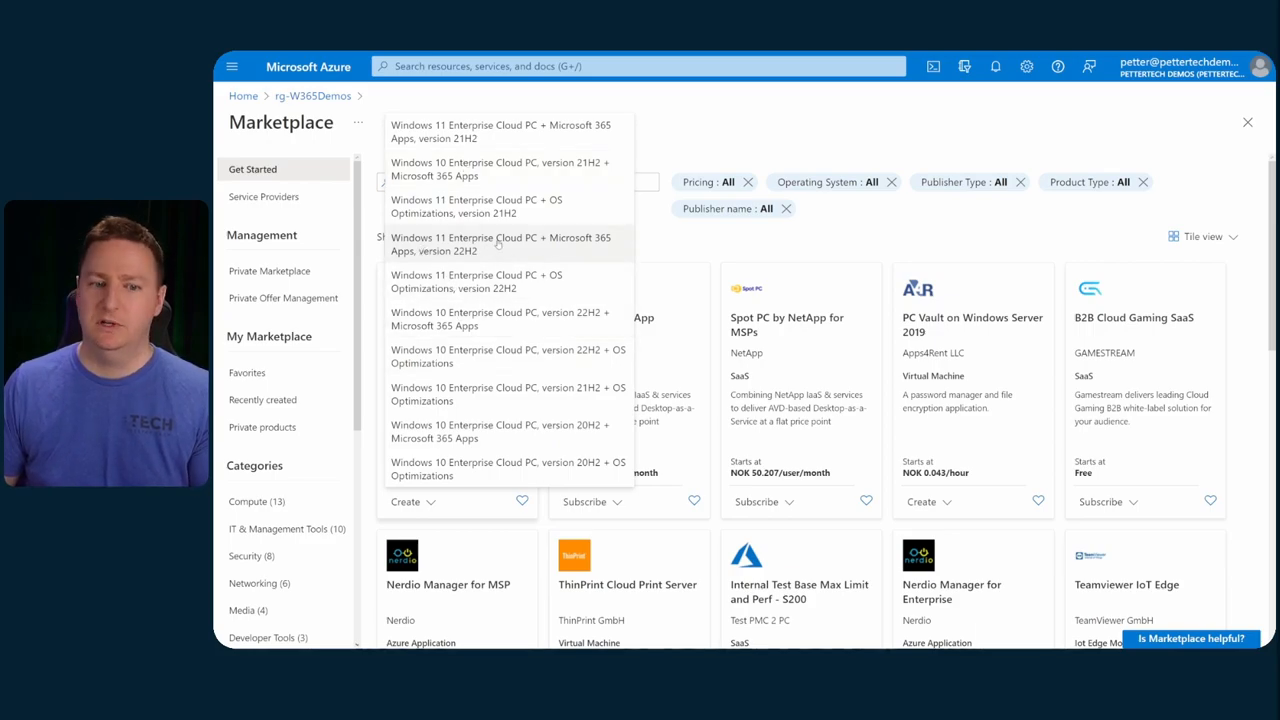
{"action": "mouse_move", "coordinate": [497, 244]}
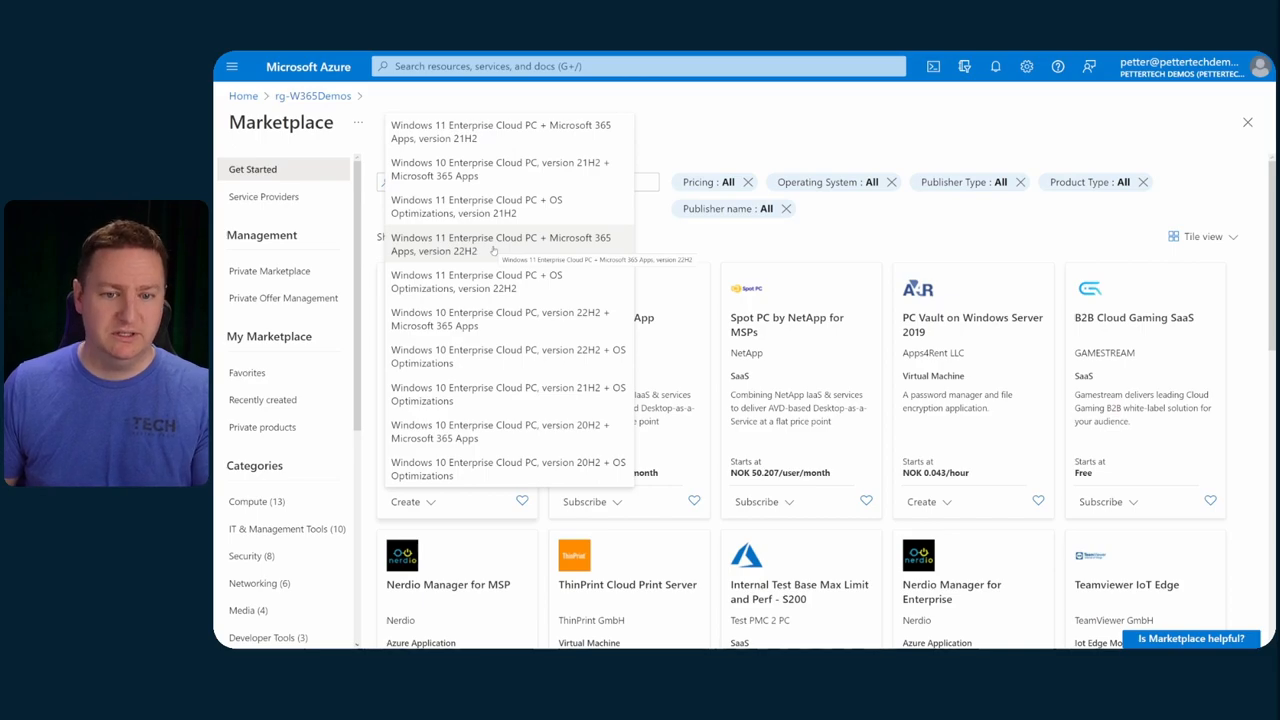
{"action": "left_click", "coordinate": [500, 244]}
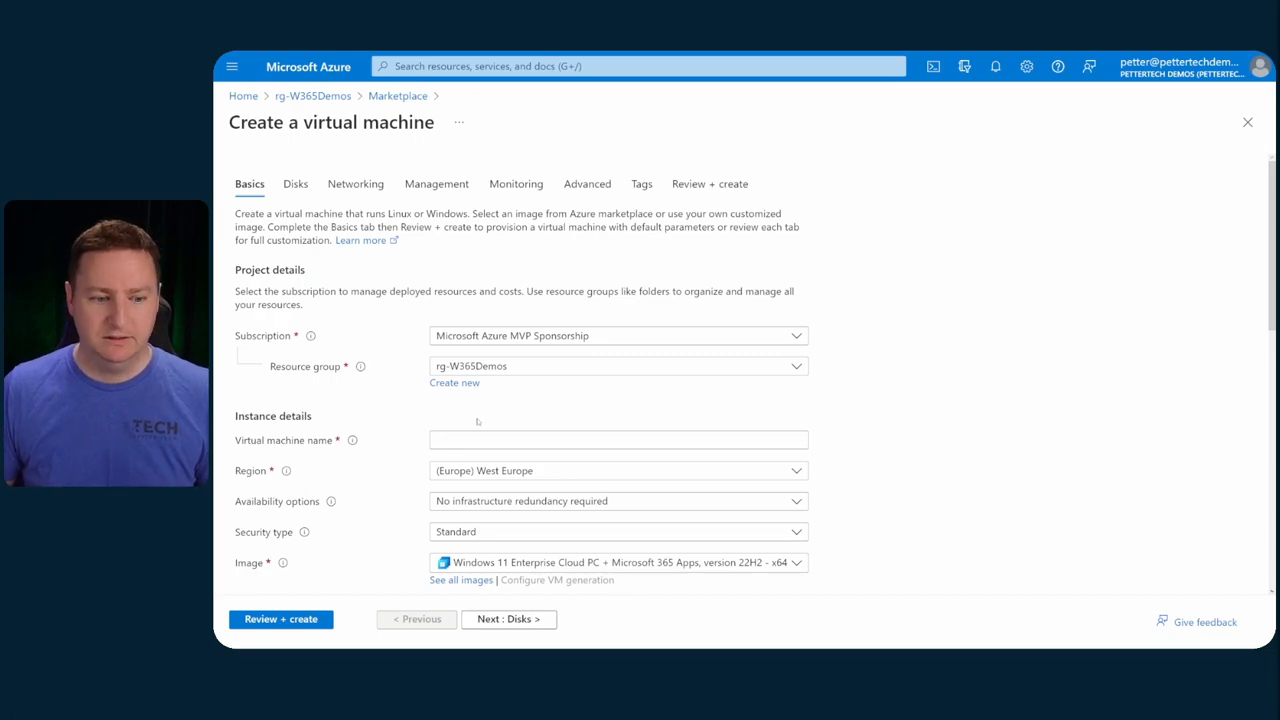
- Review and create the demo01 virtual machine, then follow its deployment progress
{"action": "scroll", "scroll_direction": "down", "scroll_amount": 3}
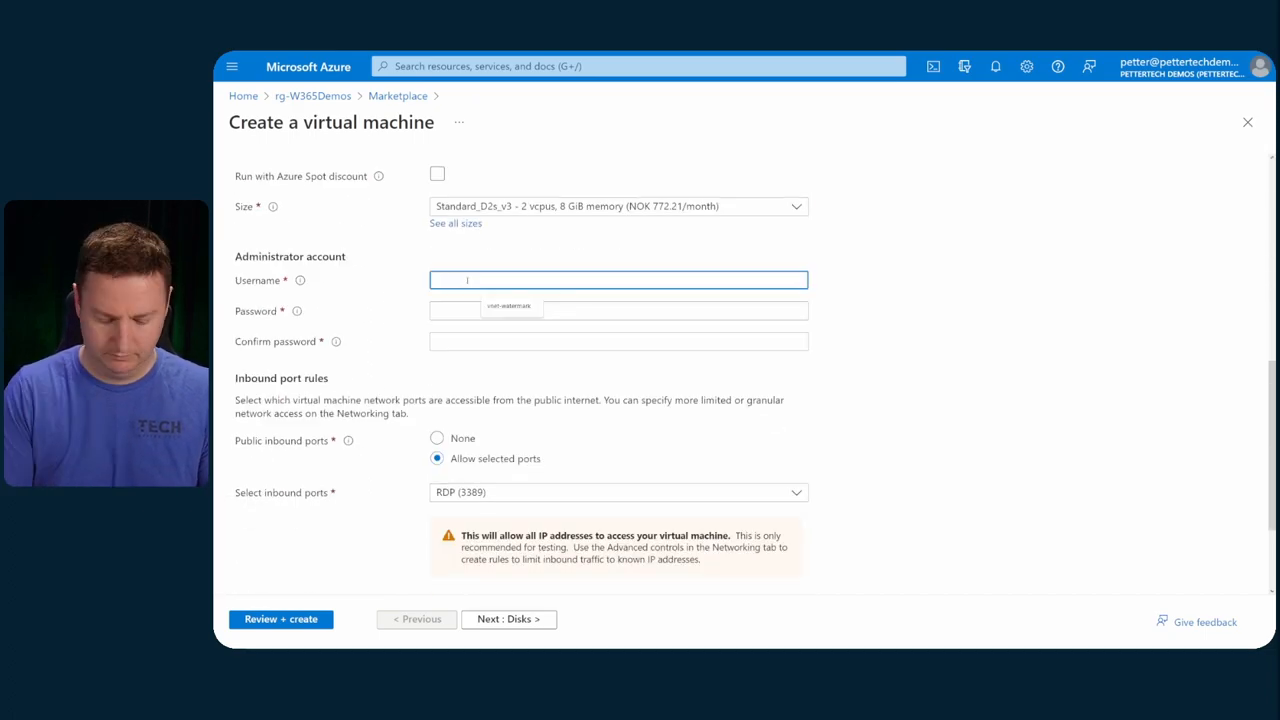
{"action": "left_click", "coordinate": [508, 618]}
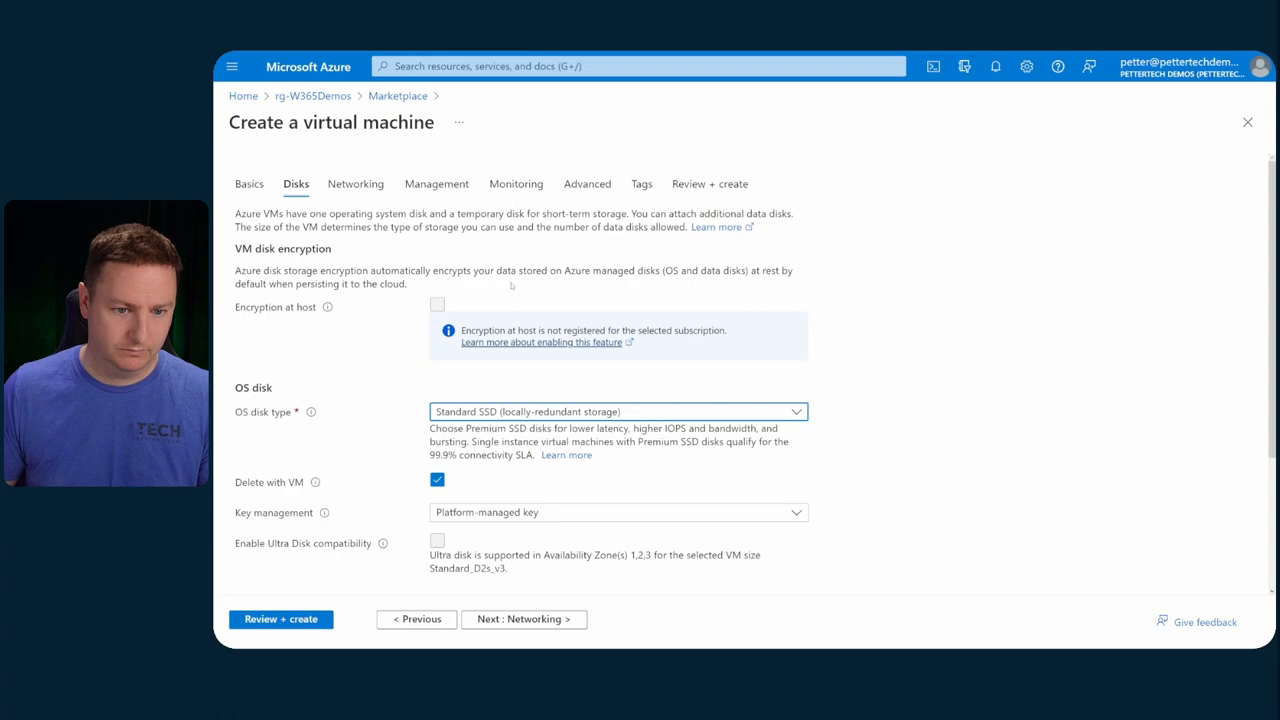
{"action": "left_click", "coordinate": [281, 619]}
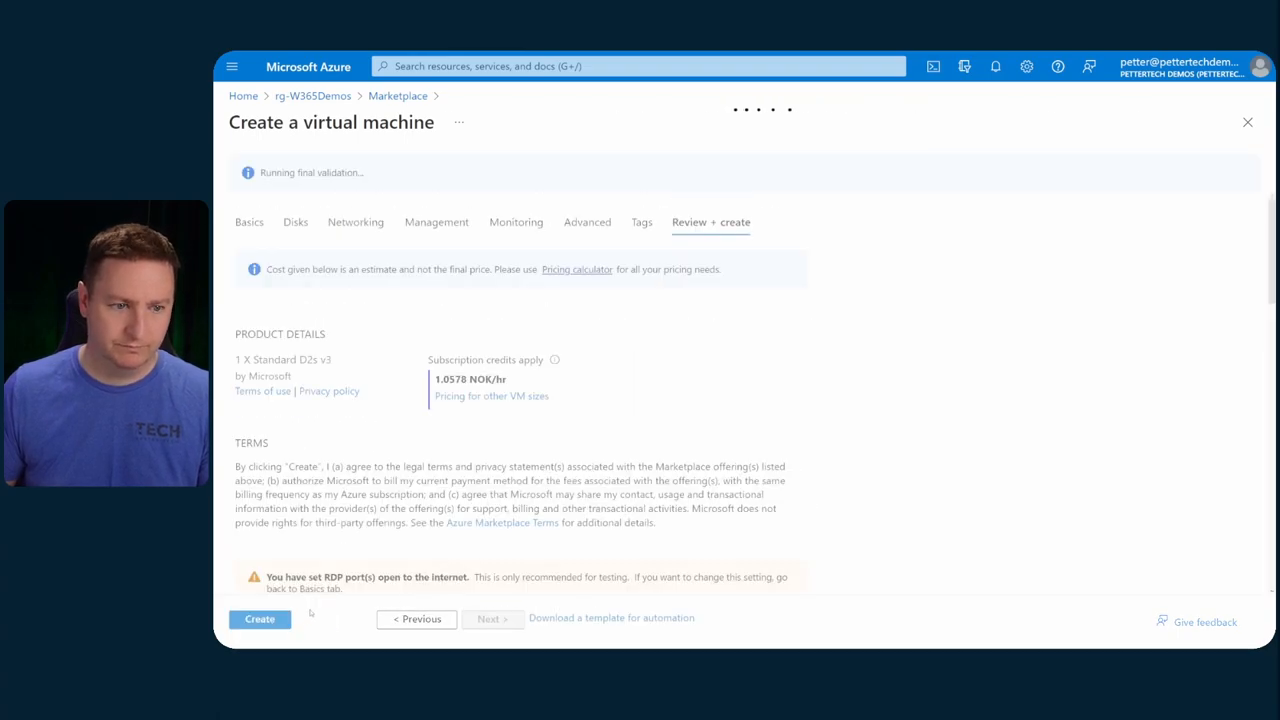
{"action": "left_click", "coordinate": [259, 618]}
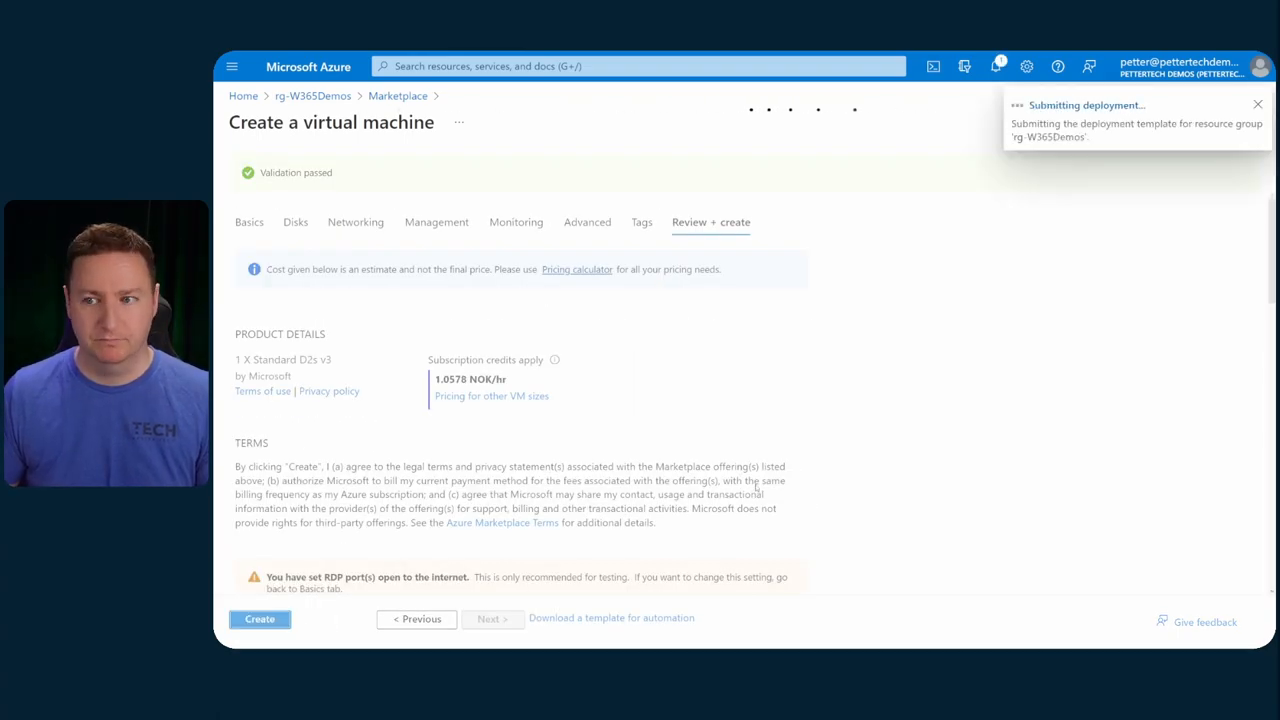
{"action": "left_click", "coordinate": [259, 619]}
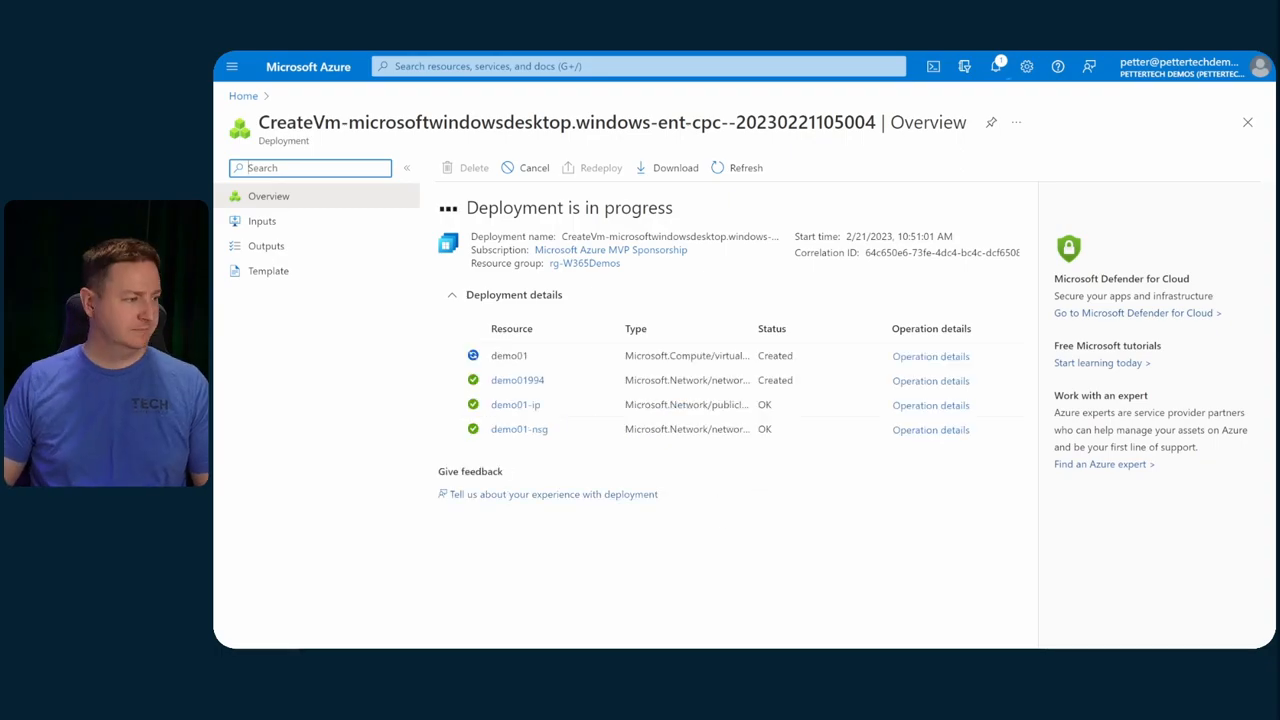
- Connect to the demo01 VM over RDP, signing in with a different account
{"action": "left_click", "coordinate": [509, 355]}
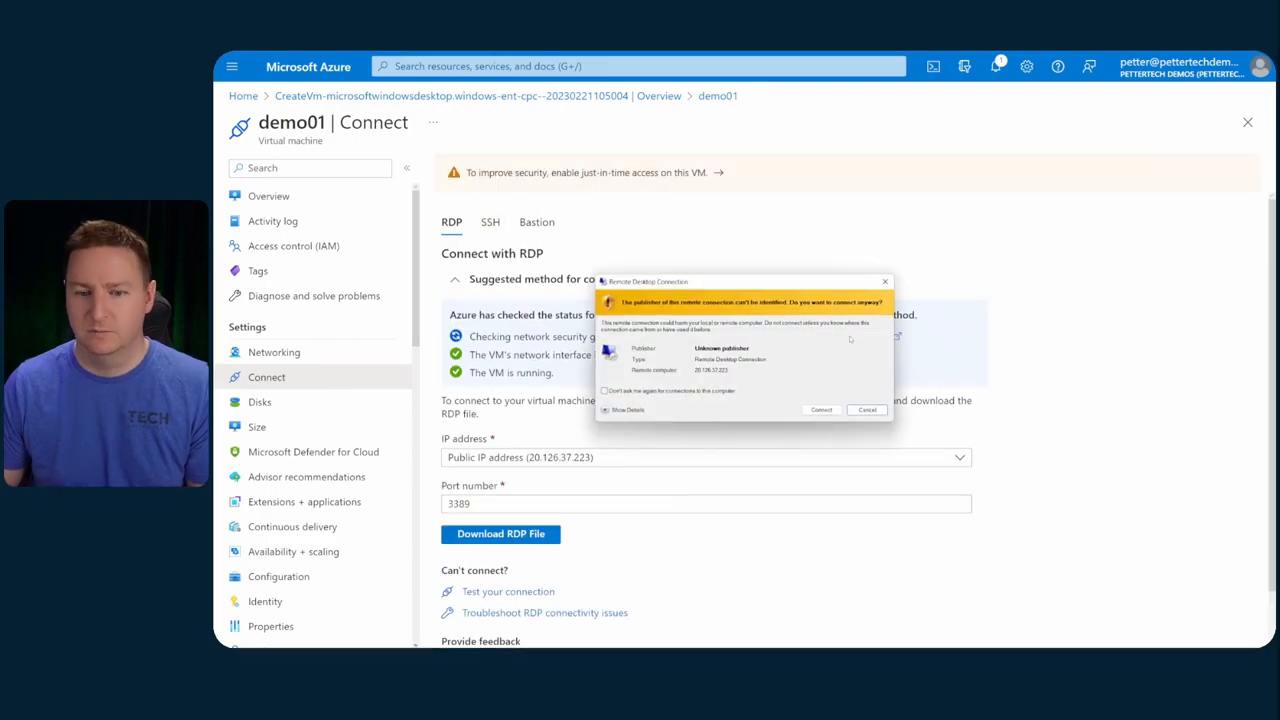
{"action": "left_click", "coordinate": [820, 410]}
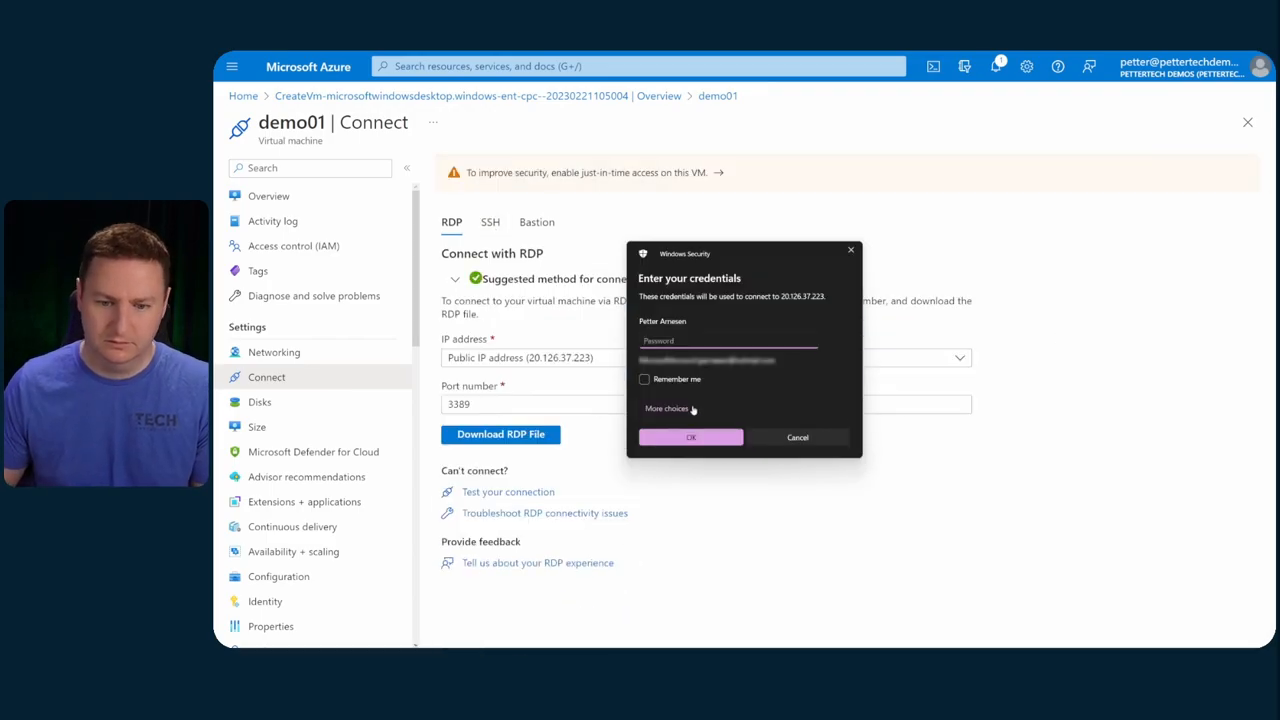
{"action": "left_click", "coordinate": [690, 437]}
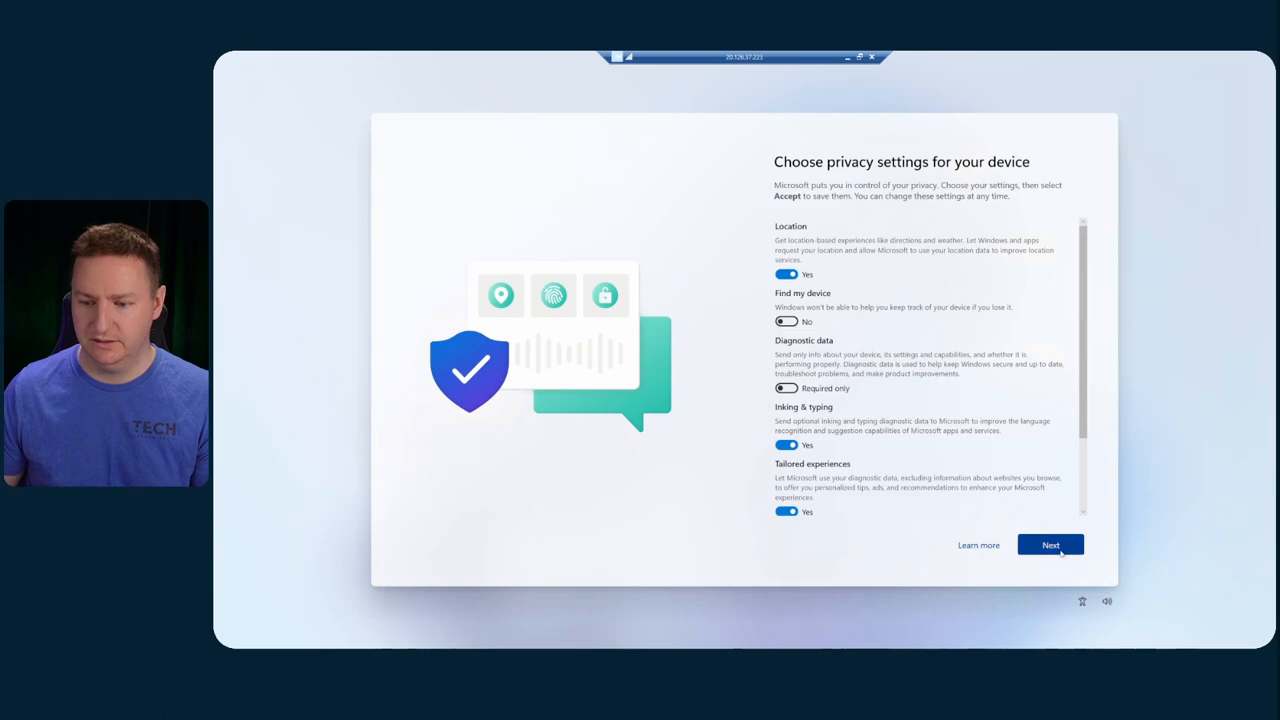
- Accept the device privacy settings and reach the Windows 11 desktop
{"action": "left_click", "coordinate": [1050, 544]}
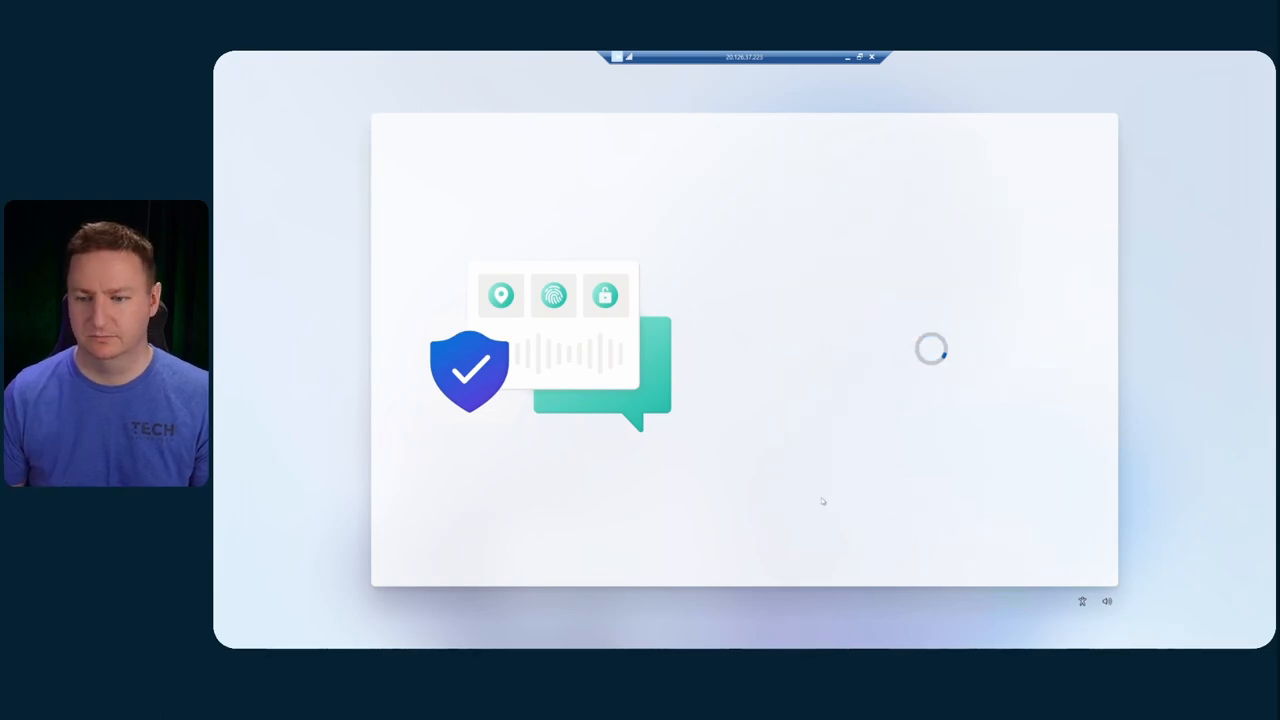
{"action": "left_click", "coordinate": [659, 636]}
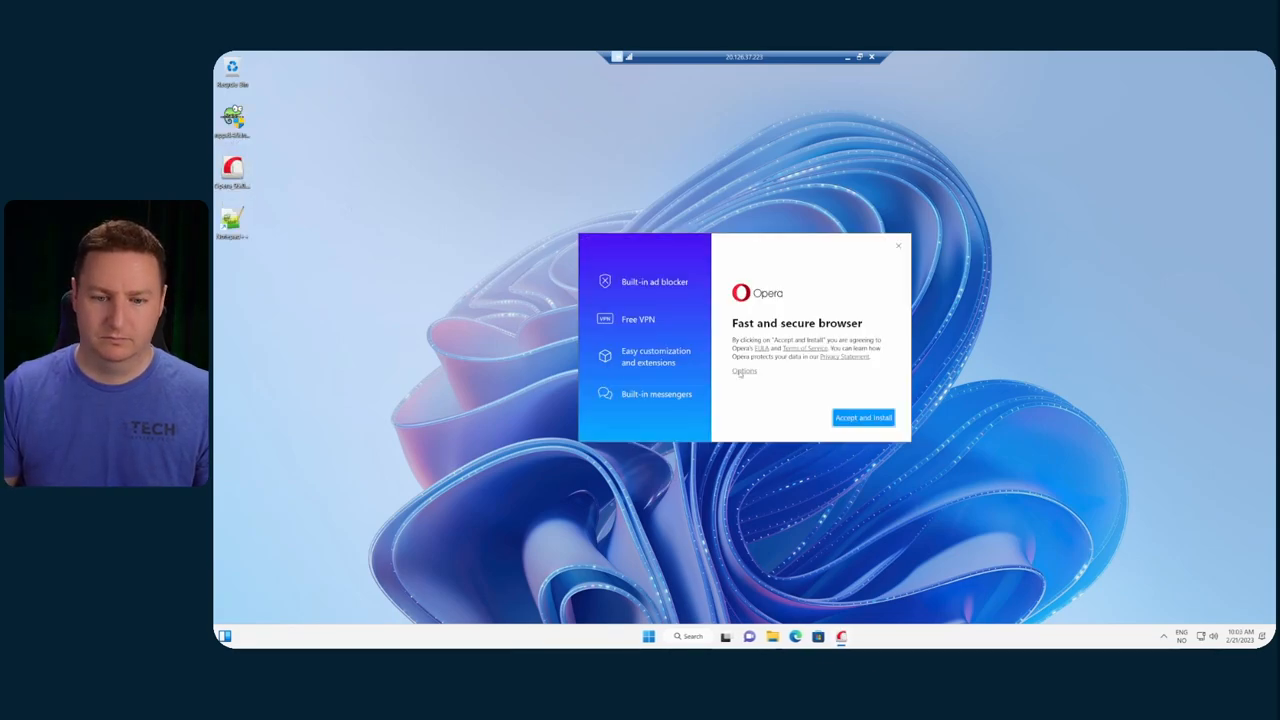
- Accept and install the Opera browser on demo01
{"action": "left_click", "coordinate": [862, 417]}
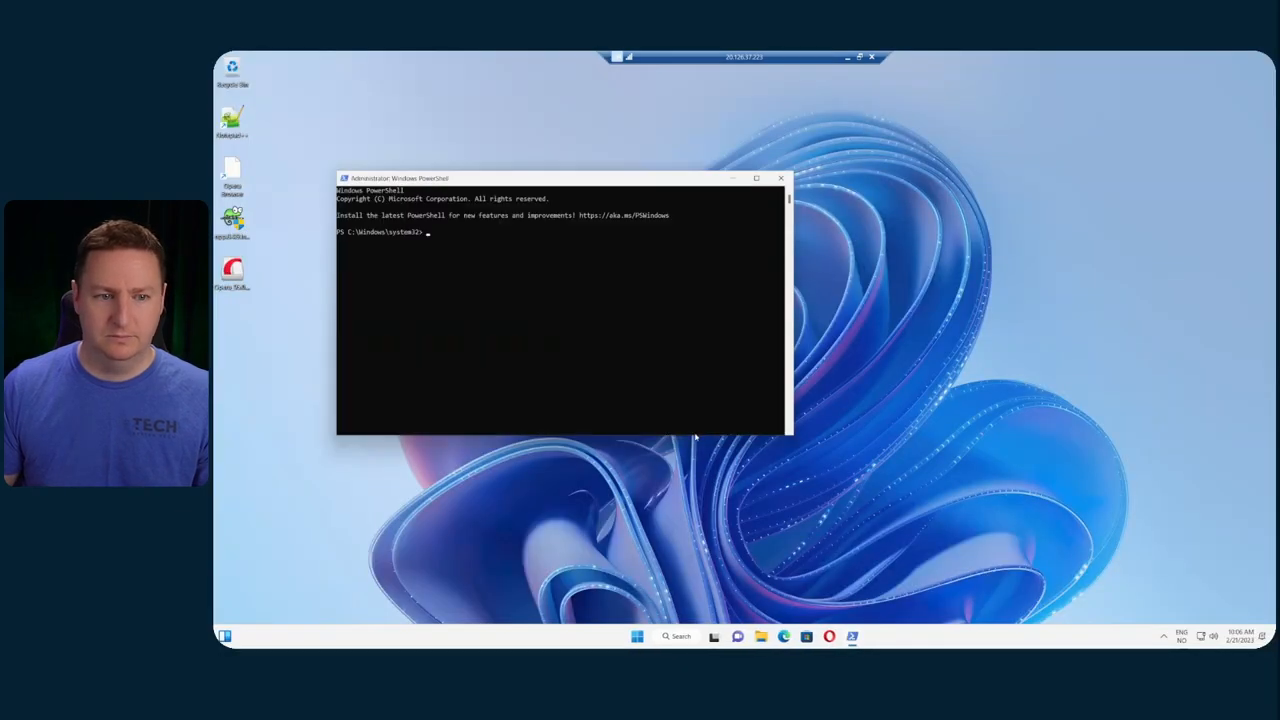
- Run sysprep.exe with /generalize /shutdown /oobe in PowerShell and dismiss the session-ended message
{"action": "type", "text": "cd sys"}
{"action": "type", "text": ".\\sysprep.exe "}
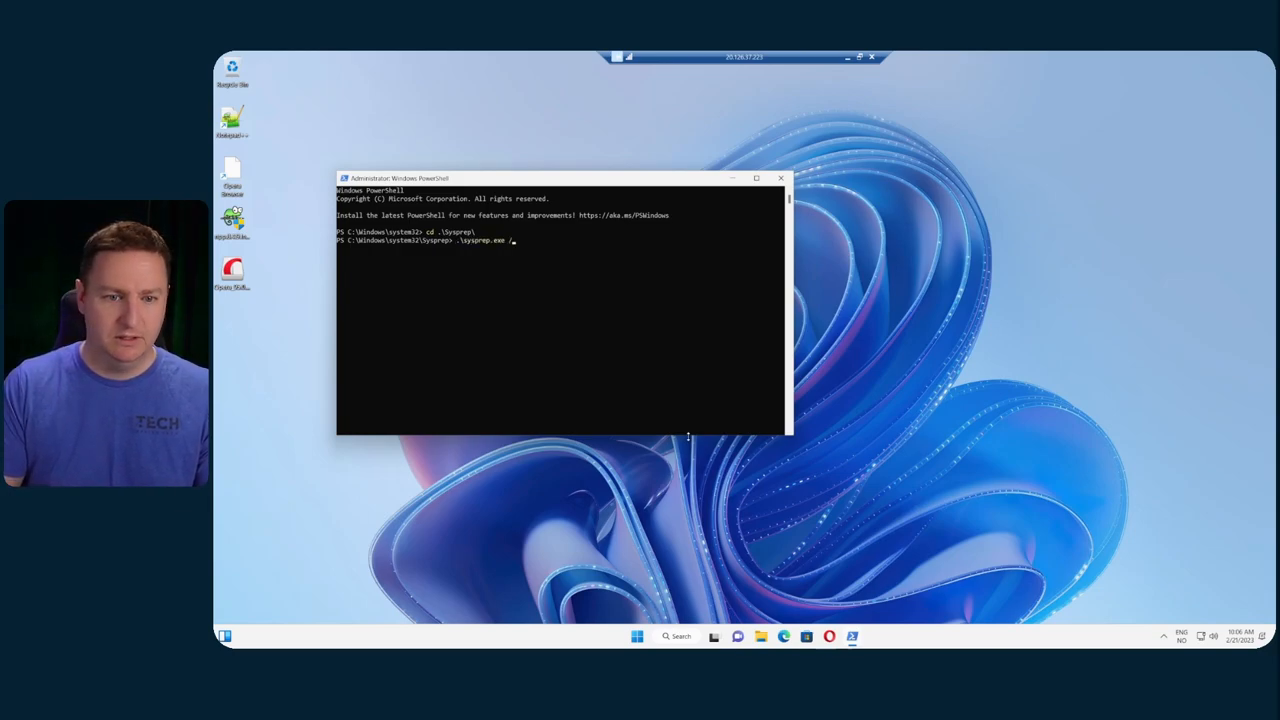
{"action": "type", "text": "/generalize /shutdown /oobe"}
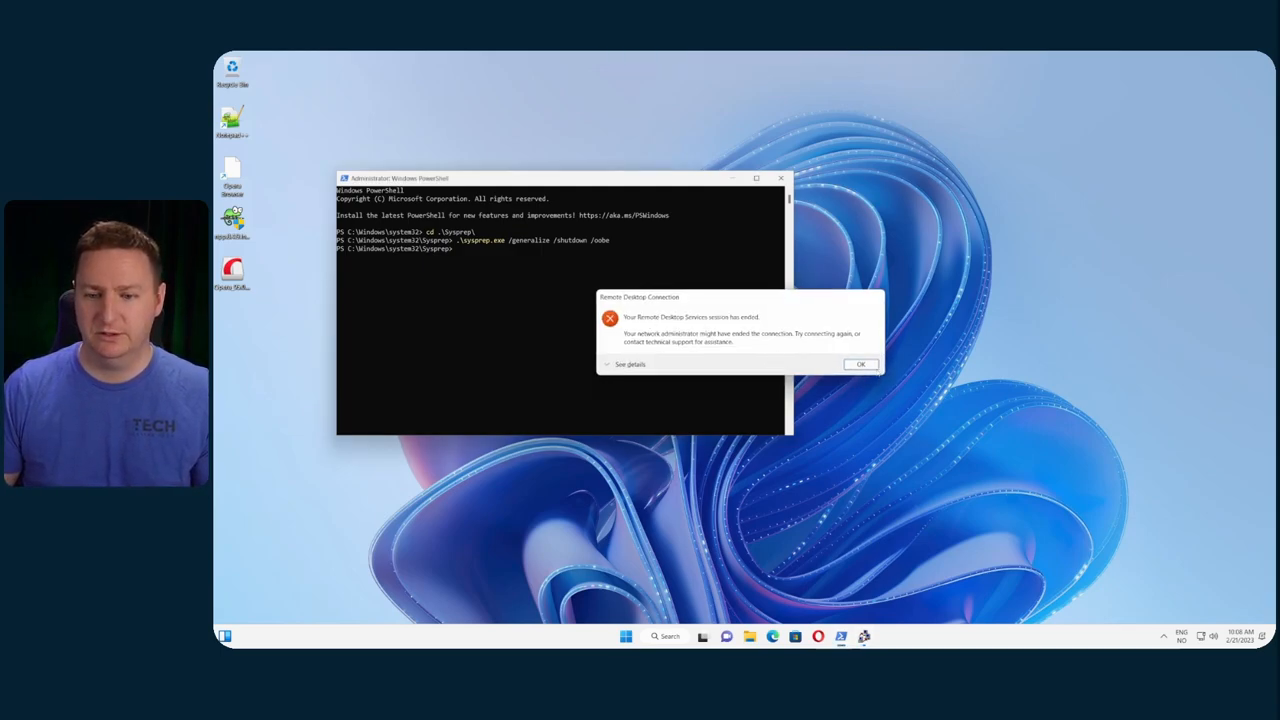
{"action": "left_click", "coordinate": [860, 363]}
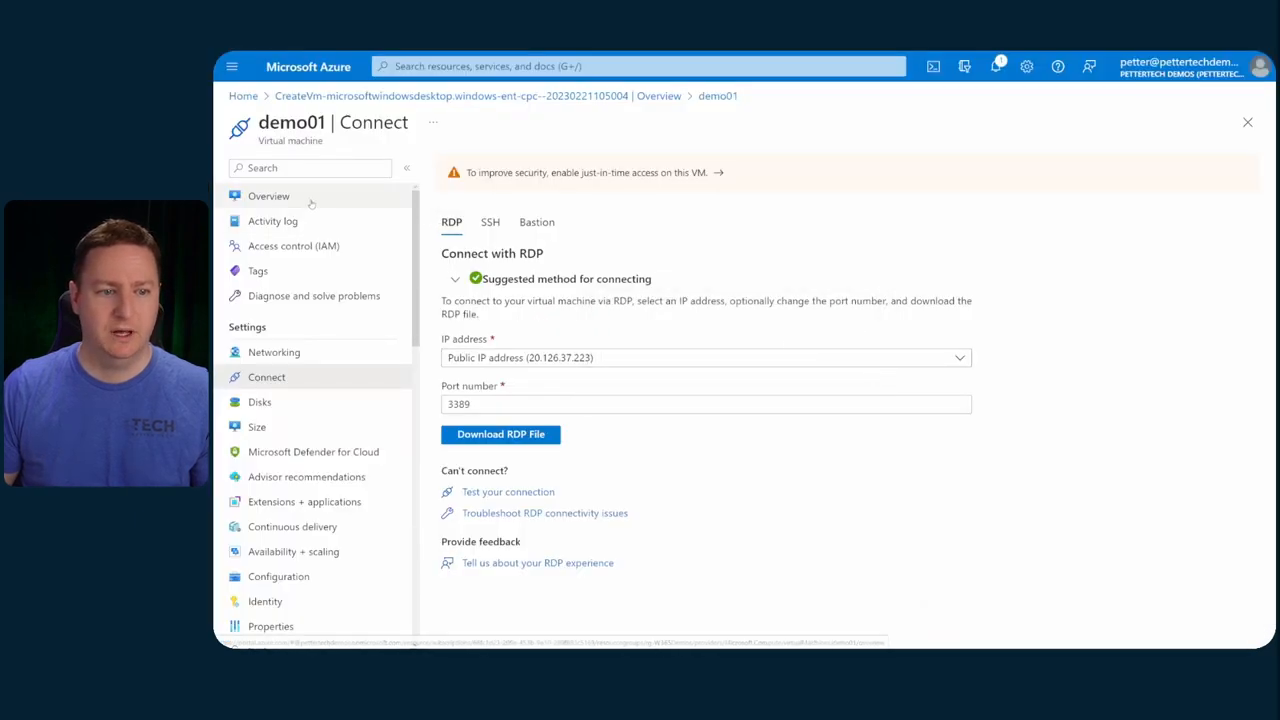
- Stop the demo01 VM from its overview and start capturing an image of it
{"action": "left_click", "coordinate": [268, 196]}
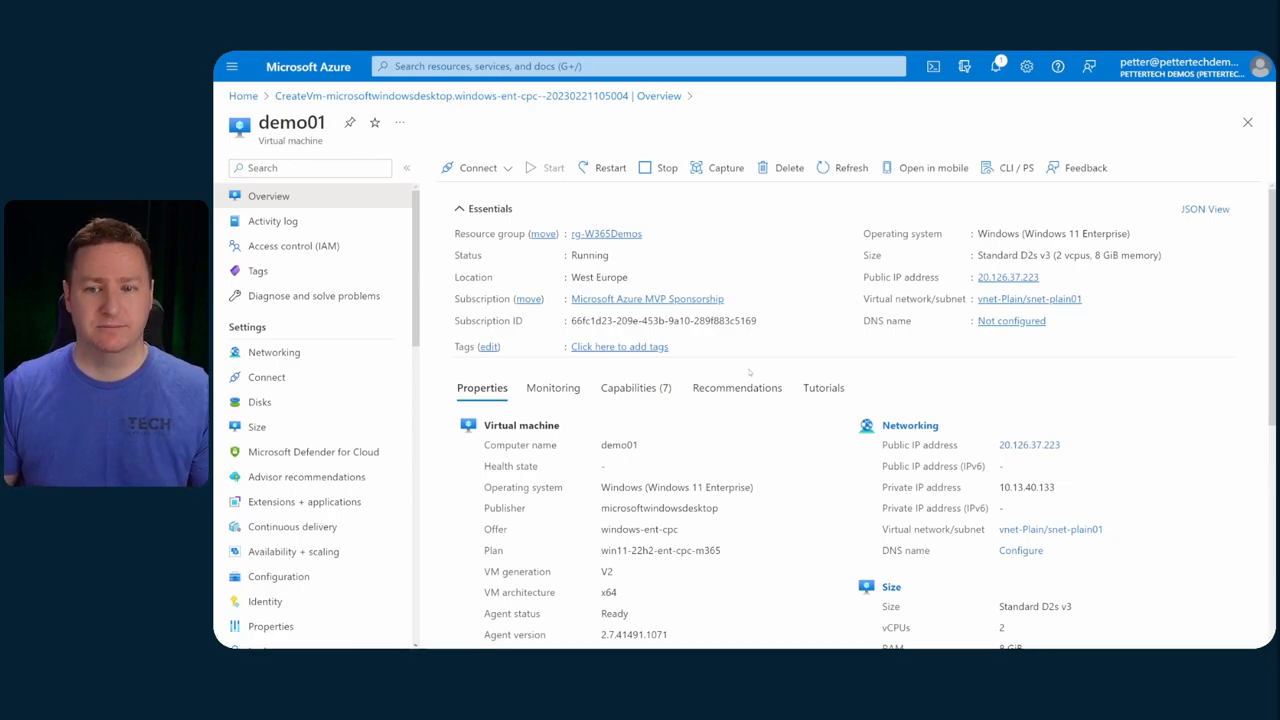
{"action": "left_click", "coordinate": [666, 167]}
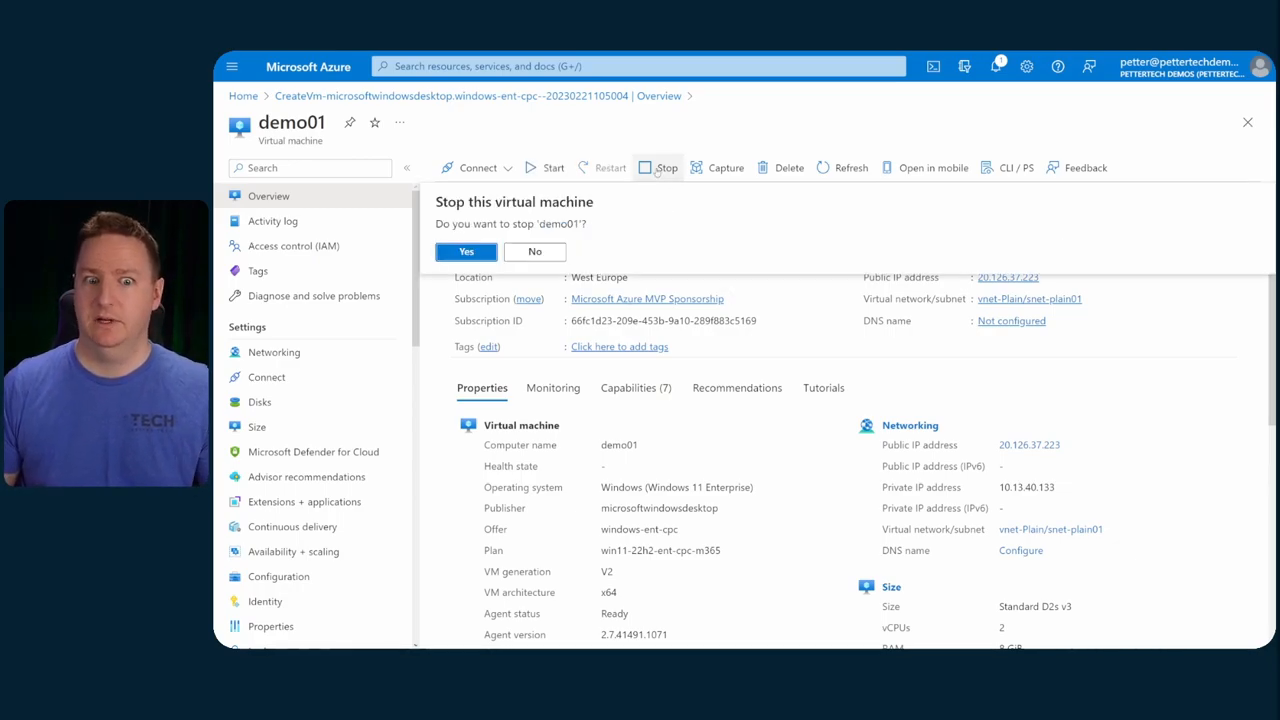
{"action": "left_click", "coordinate": [465, 251]}
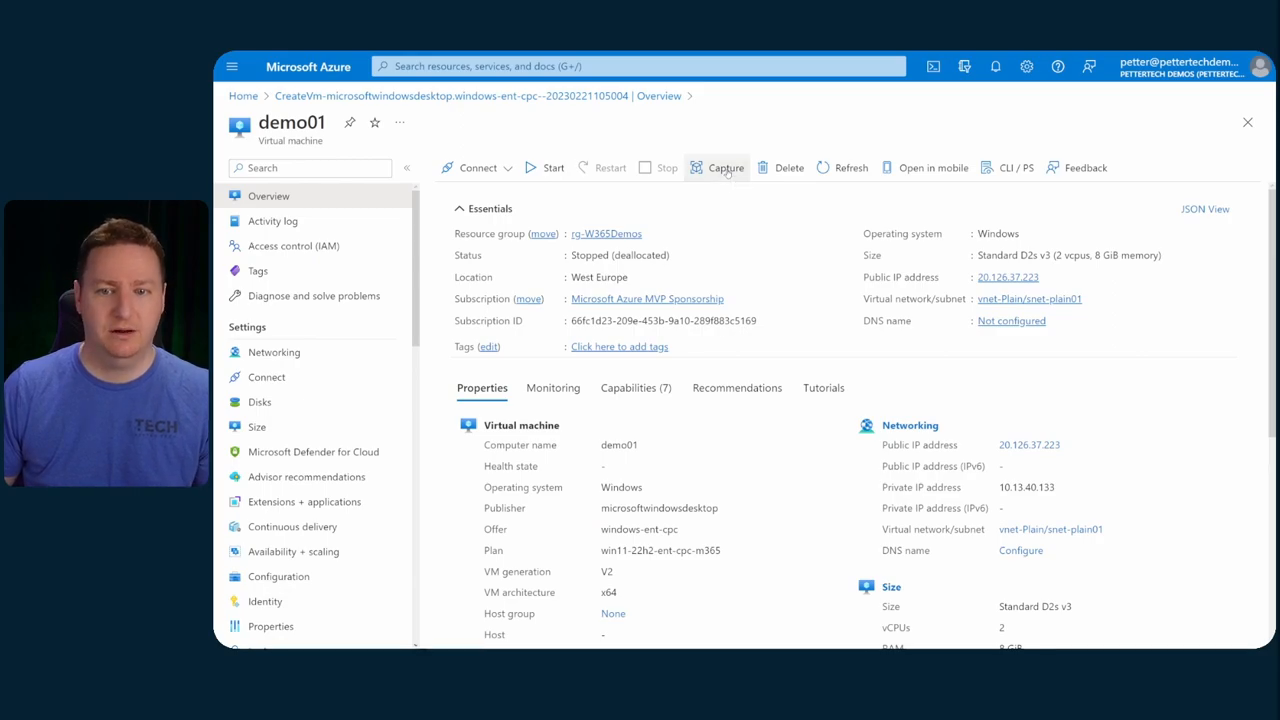
{"action": "left_click", "coordinate": [725, 167]}
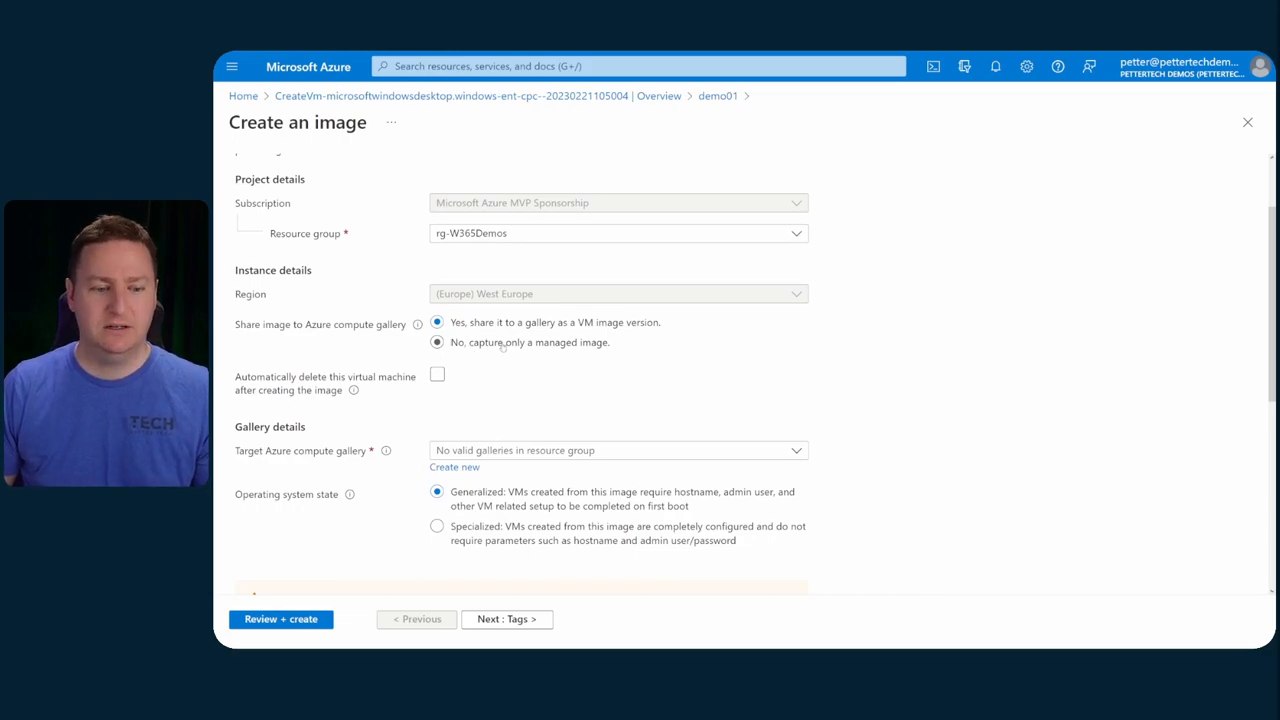
- Capture demo01 as a managed image only, review and create it
{"action": "left_click", "coordinate": [437, 342]}
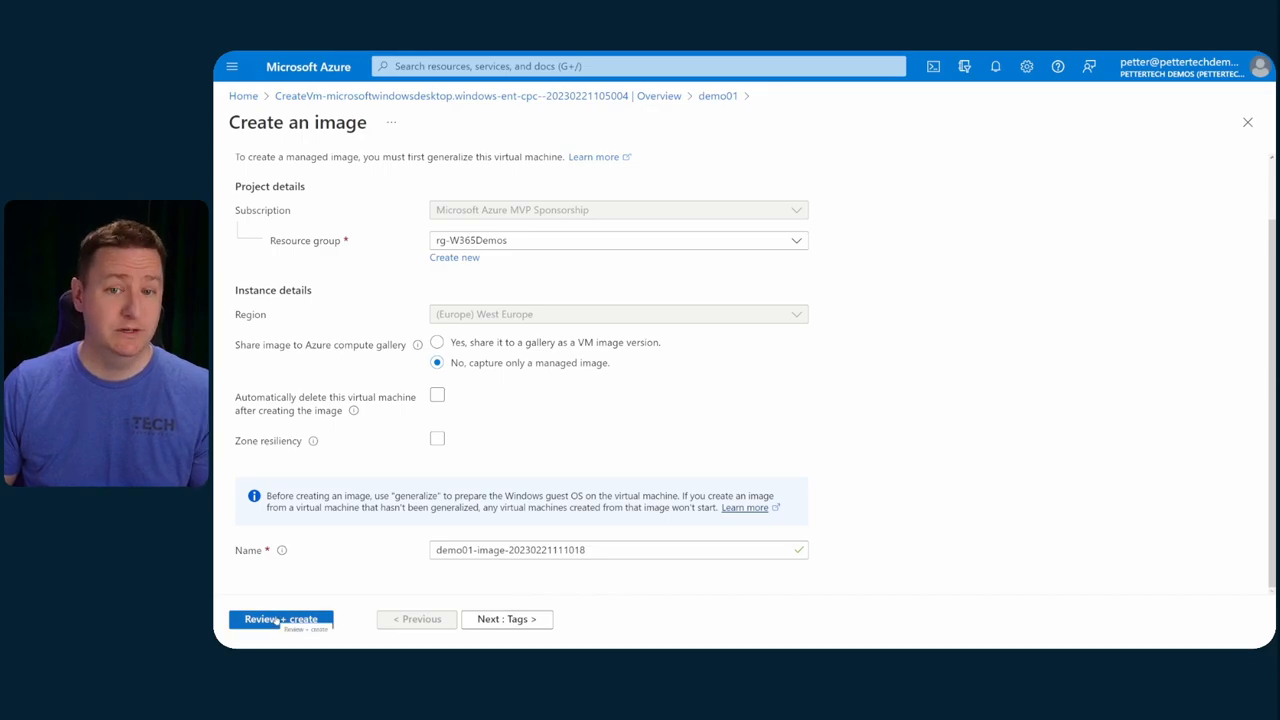
{"action": "left_click", "coordinate": [281, 618]}
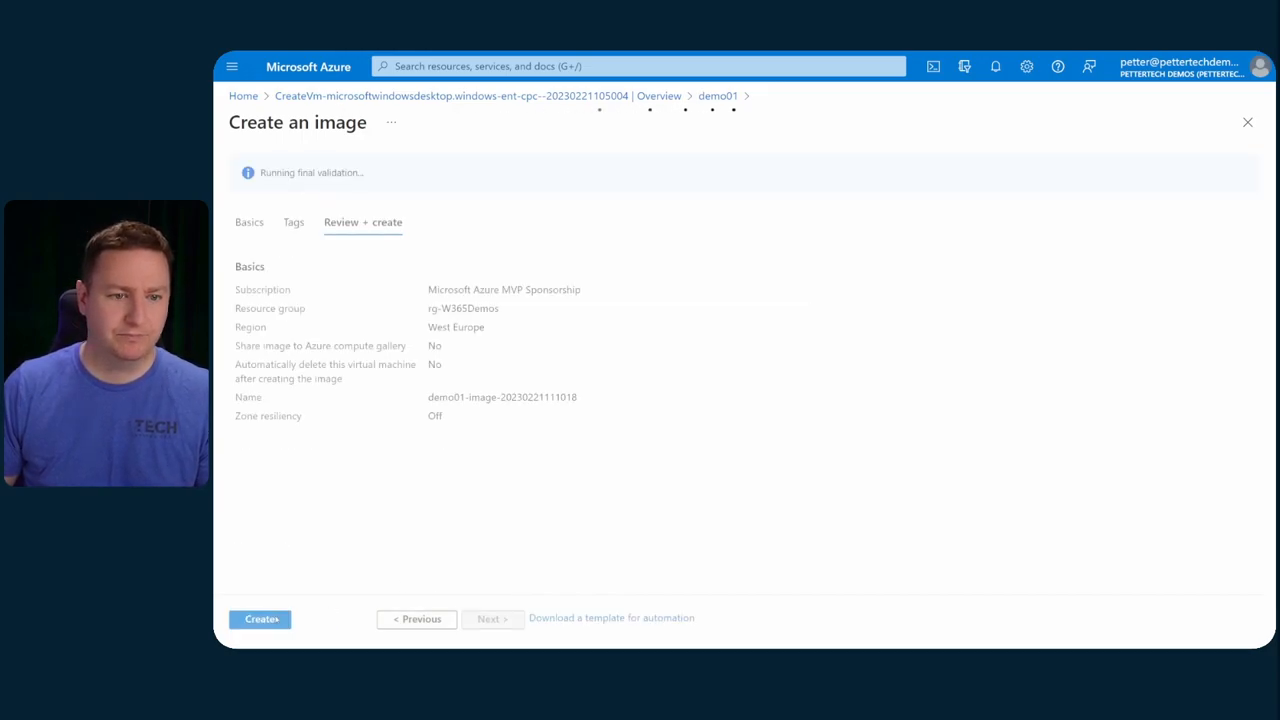
{"action": "left_click", "coordinate": [259, 618]}
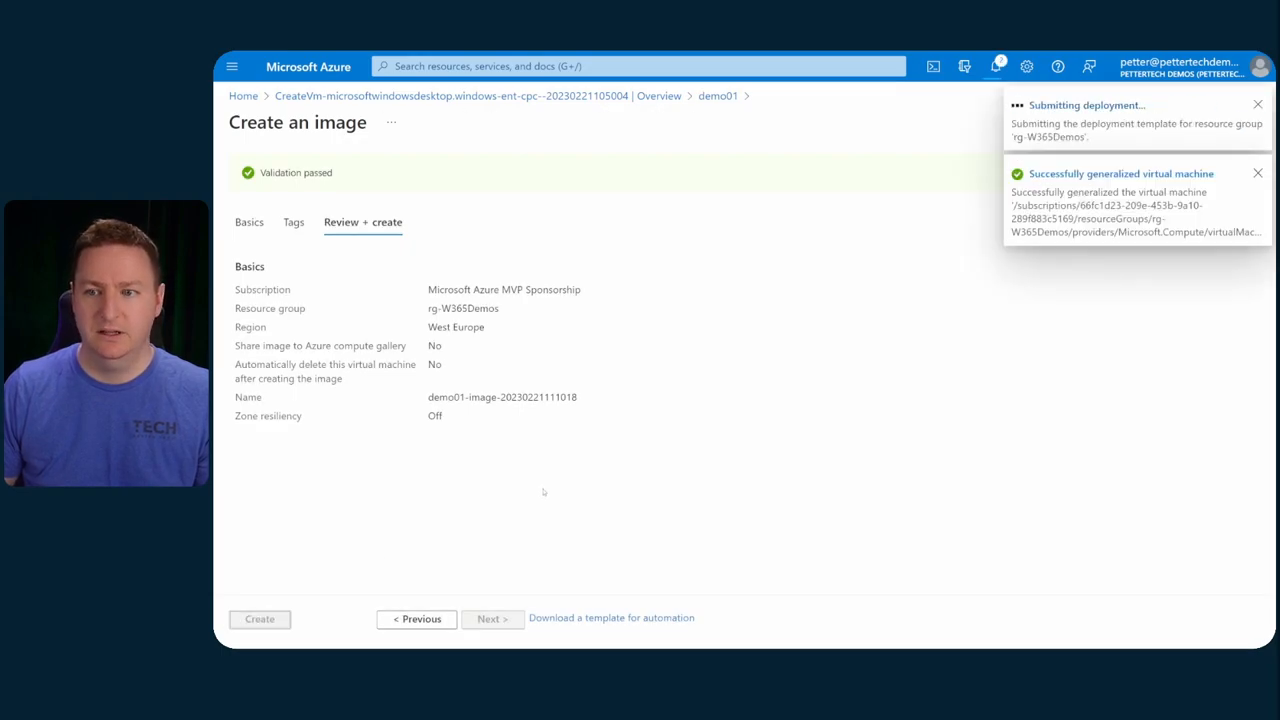
{"action": "left_click", "coordinate": [259, 618]}
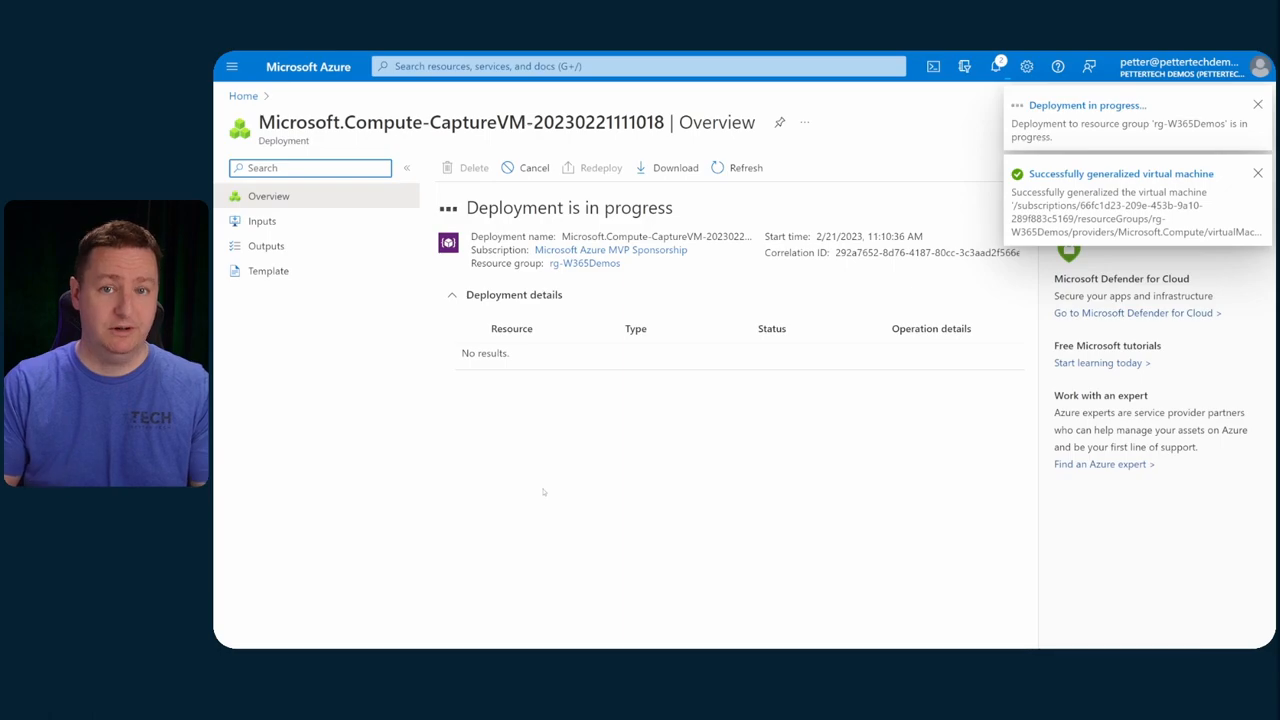
- Dismiss the VM generalized and deployment notifications
{"action": "left_click", "coordinate": [1257, 172]}
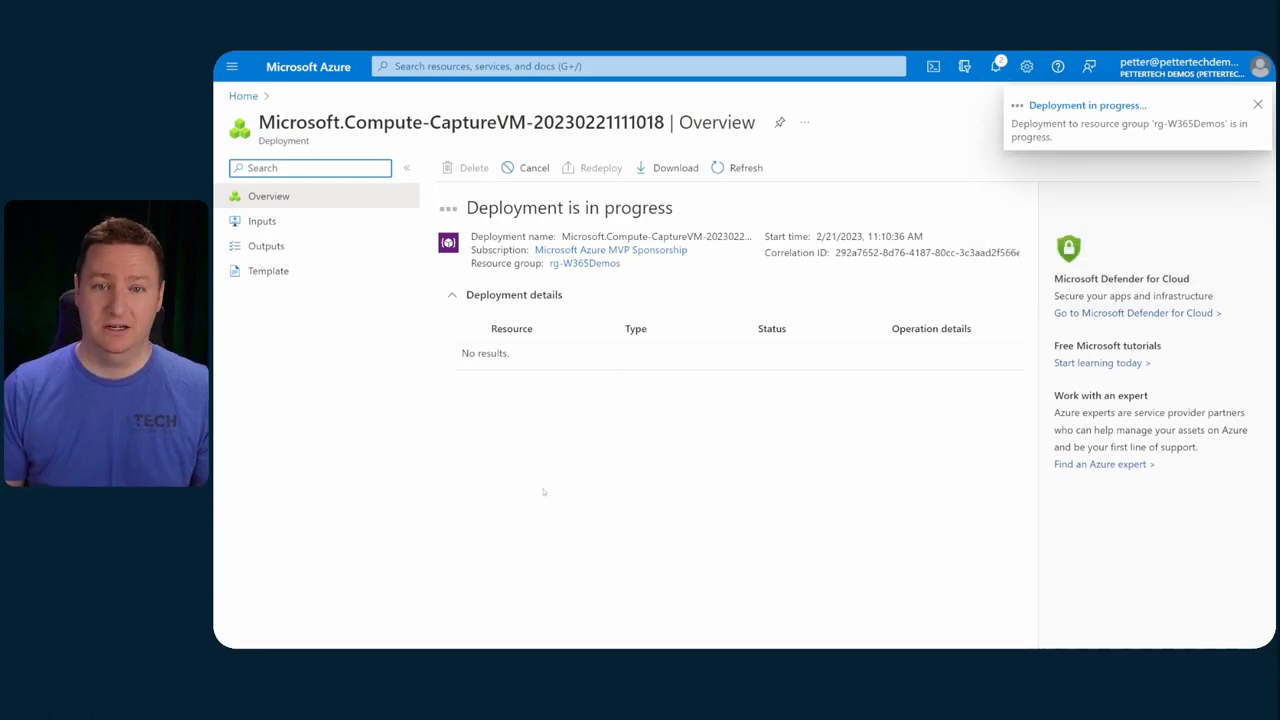
{"action": "left_click", "coordinate": [1257, 104]}
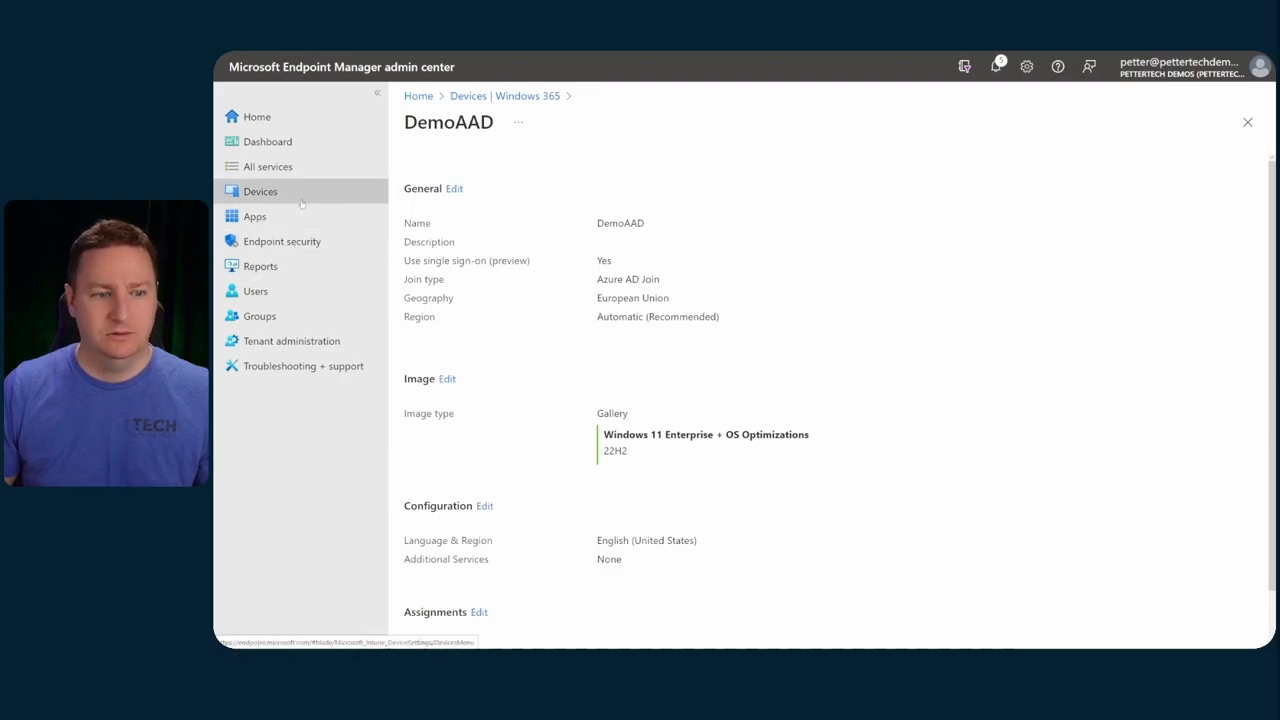
- Start a new Windows 365 custom image named custom01 with version 1.0.0
{"action": "left_click", "coordinate": [527, 95]}
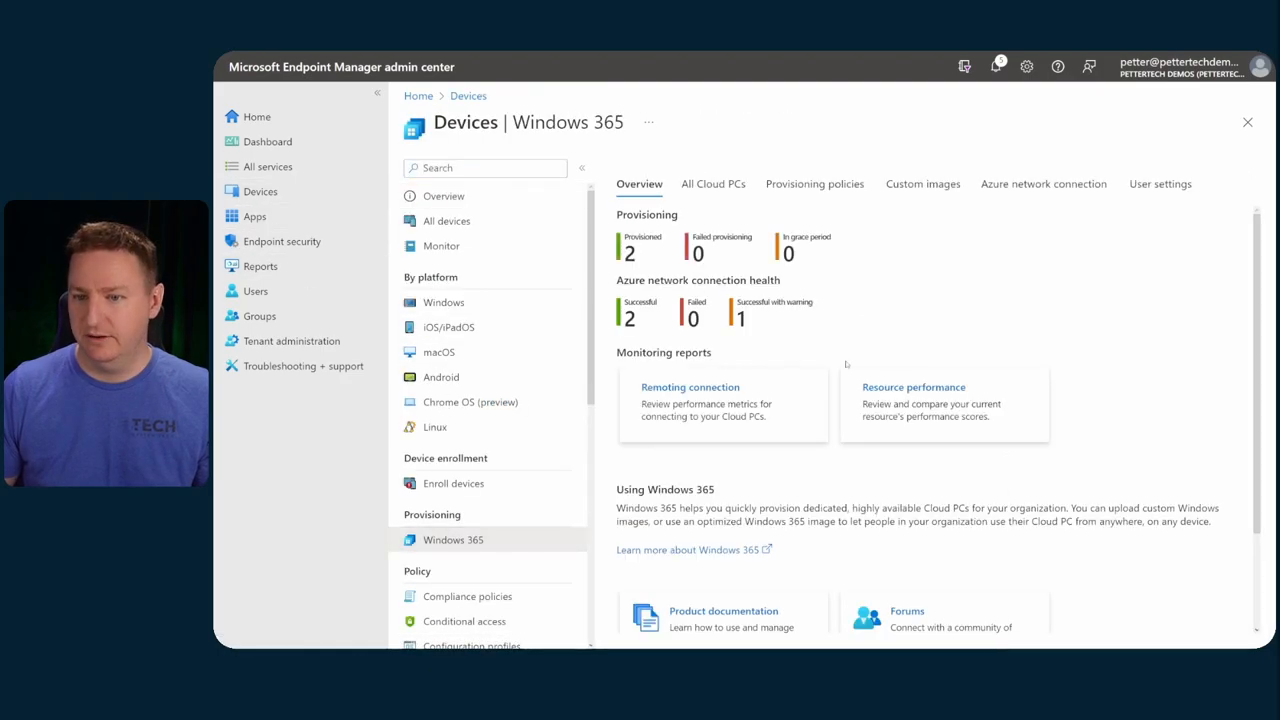
{"action": "left_click", "coordinate": [922, 184]}
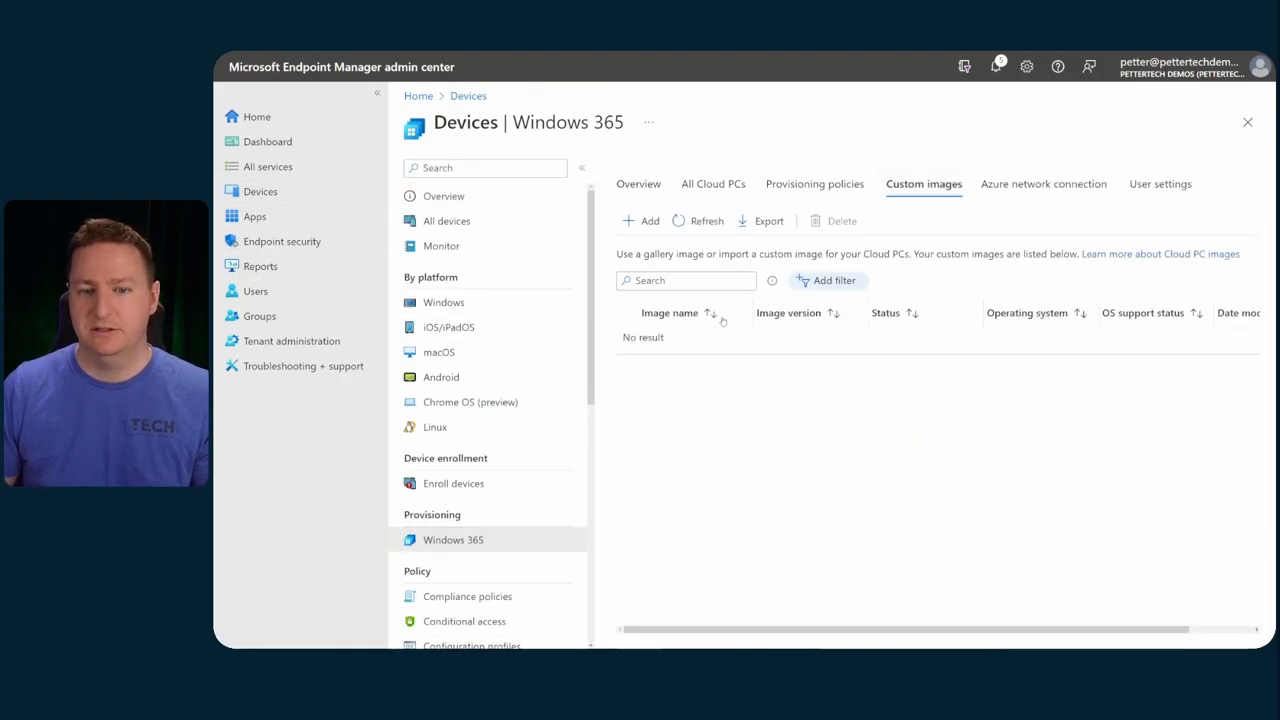
{"action": "left_click", "coordinate": [643, 221]}
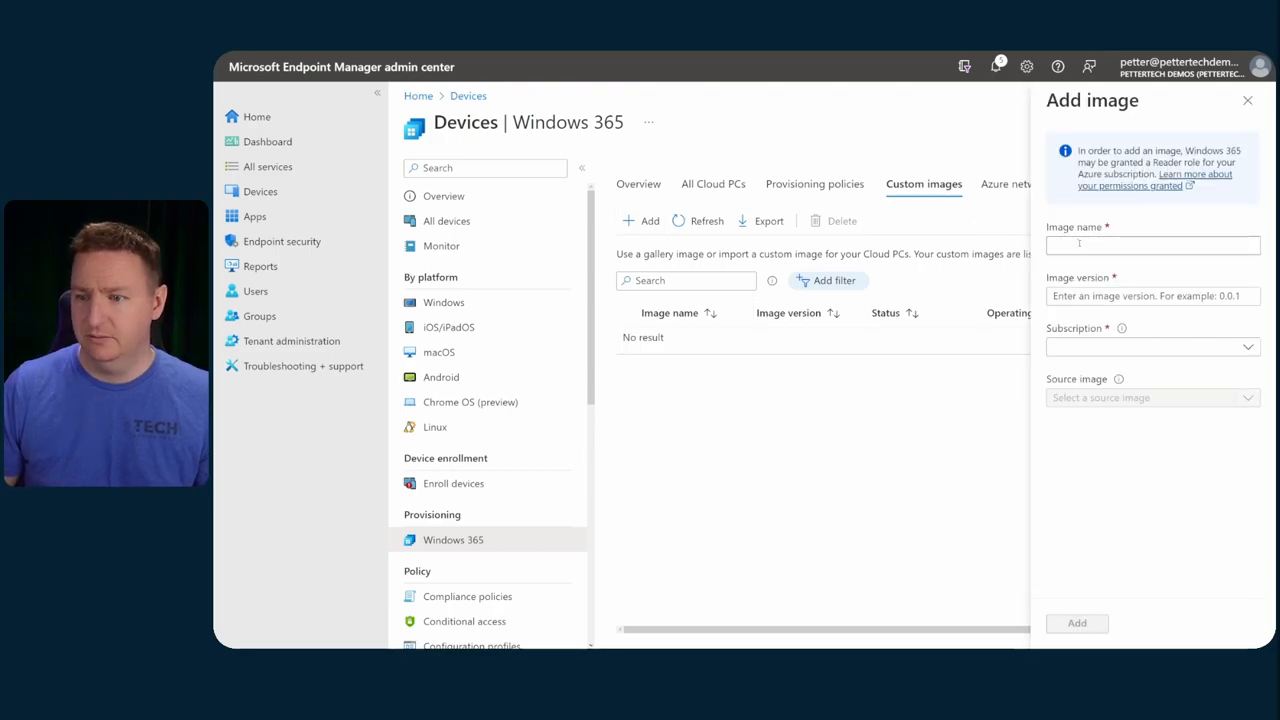
{"action": "type", "text": "custom01"}
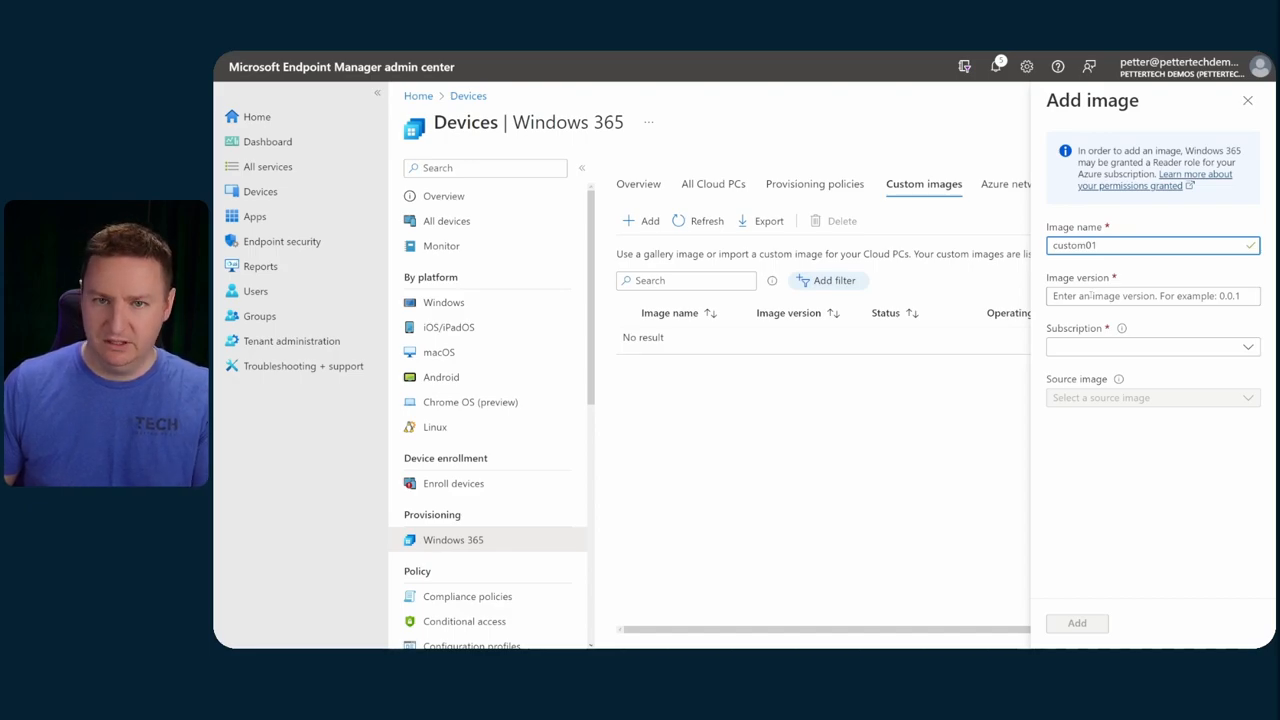
{"action": "type", "text": "1.0"}
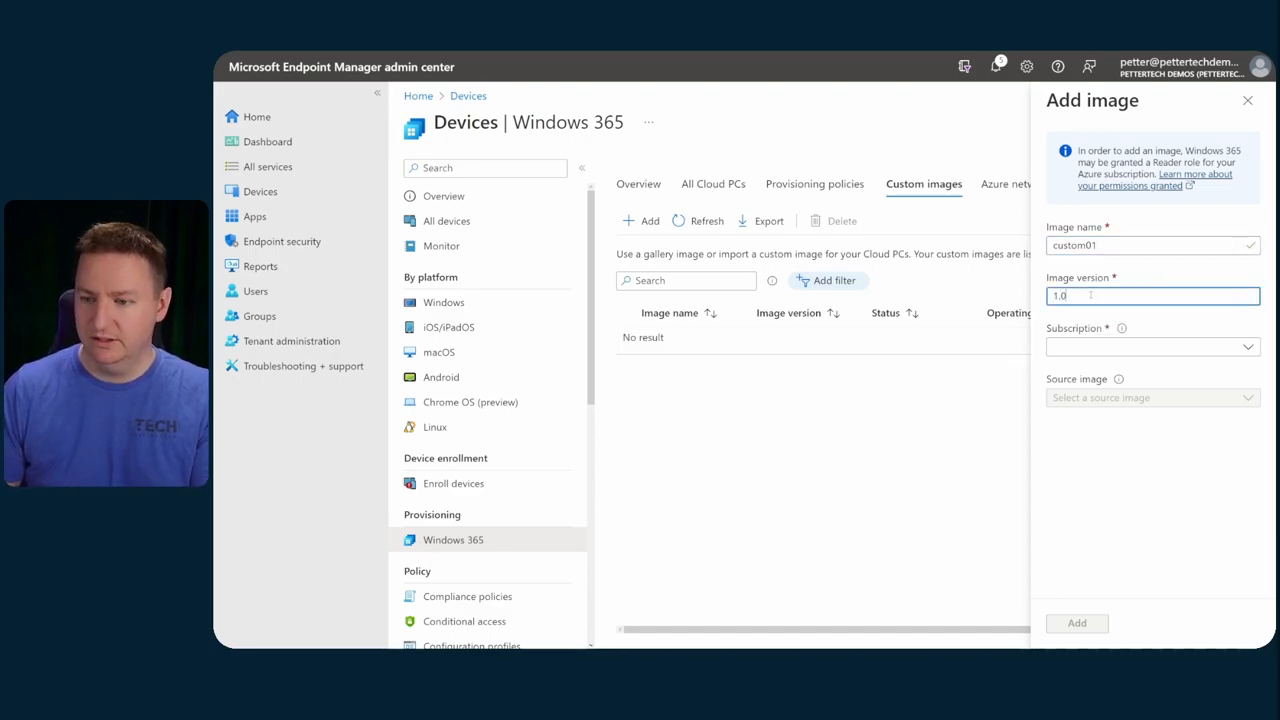
{"action": "type", "text": ".0"}
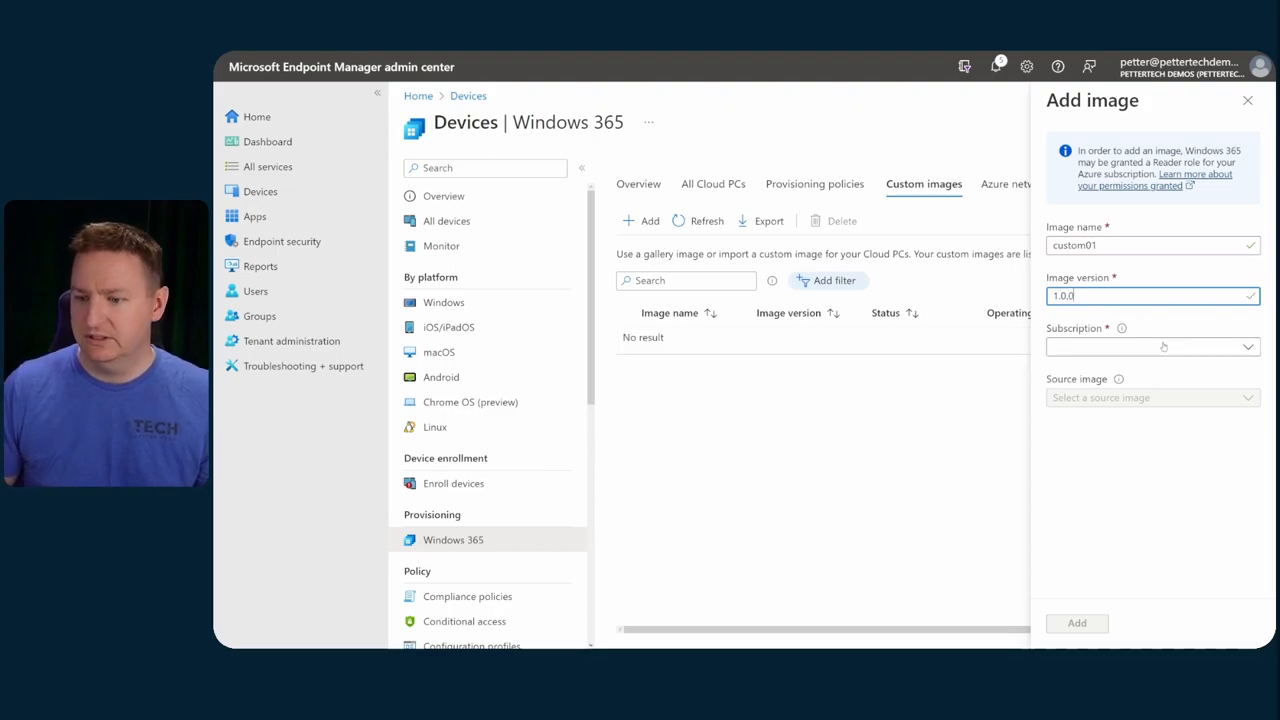
- Choose the Microsoft Azure MVP Sponsorship subscription and demo01's captured image as source, then add it
{"action": "left_click", "coordinate": [1150, 346]}
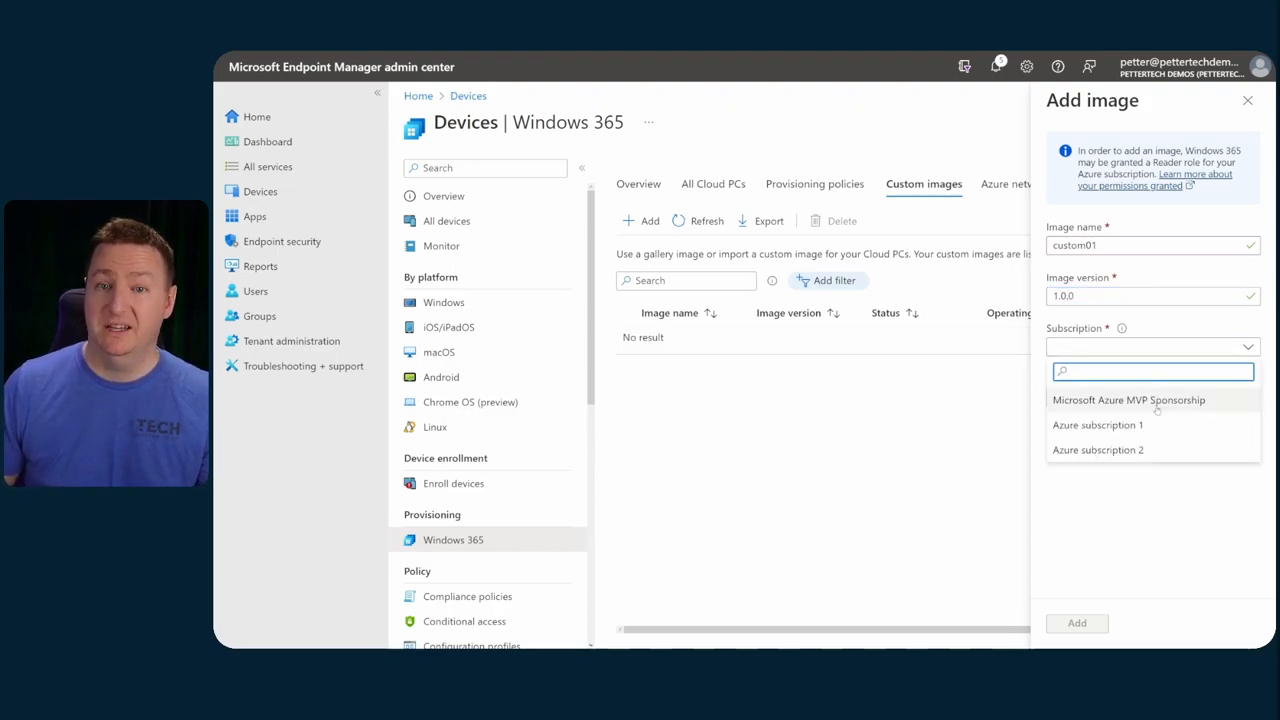
{"action": "left_click", "coordinate": [1128, 399]}
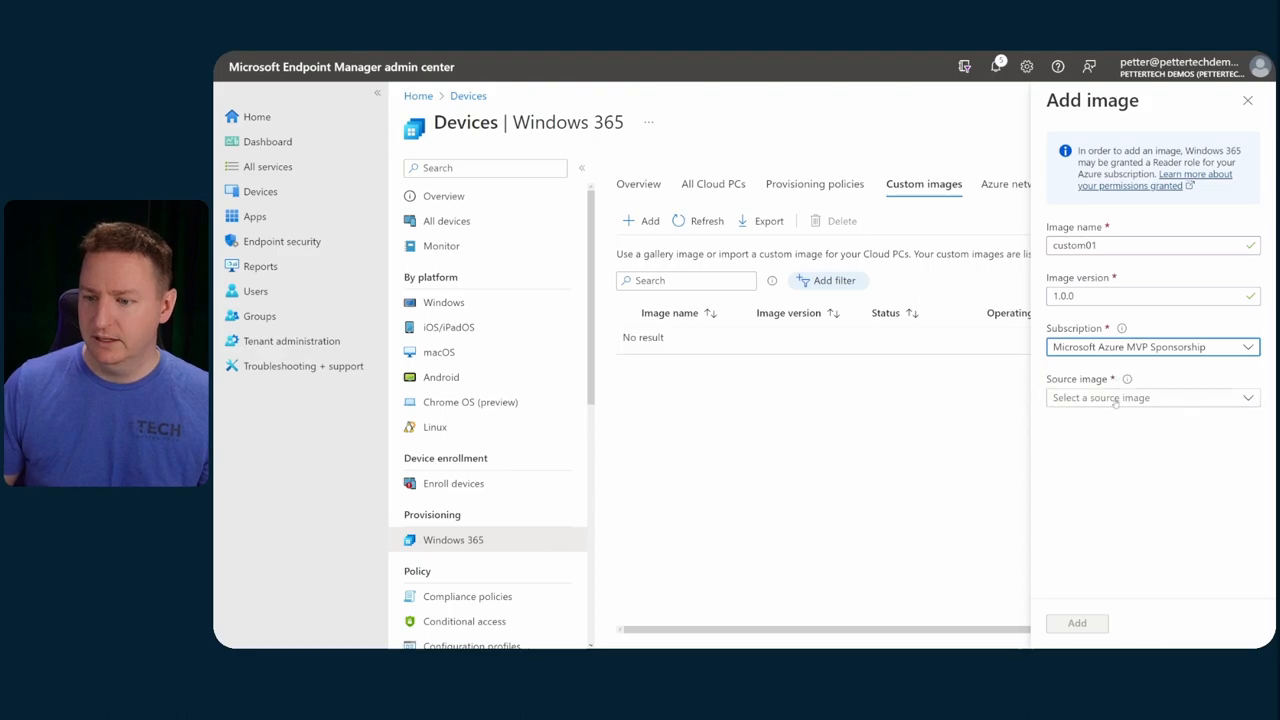
{"action": "left_click", "coordinate": [1152, 397]}
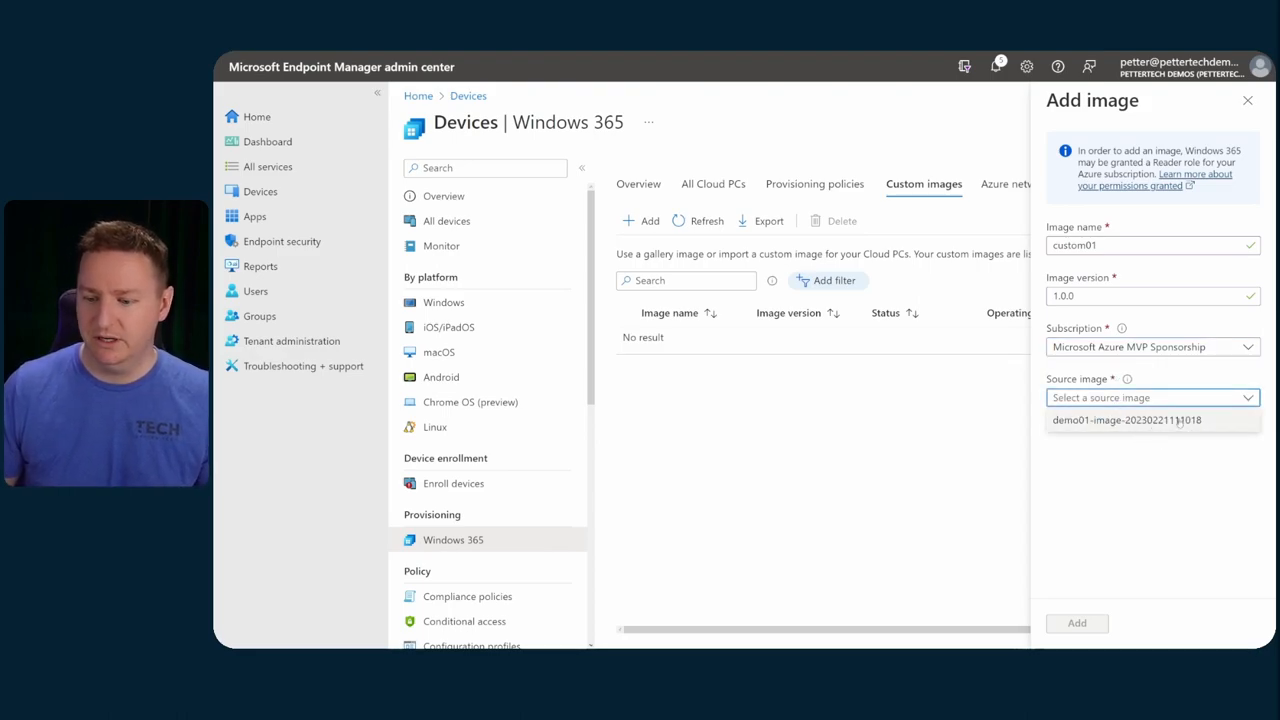
{"action": "left_click", "coordinate": [1127, 420]}
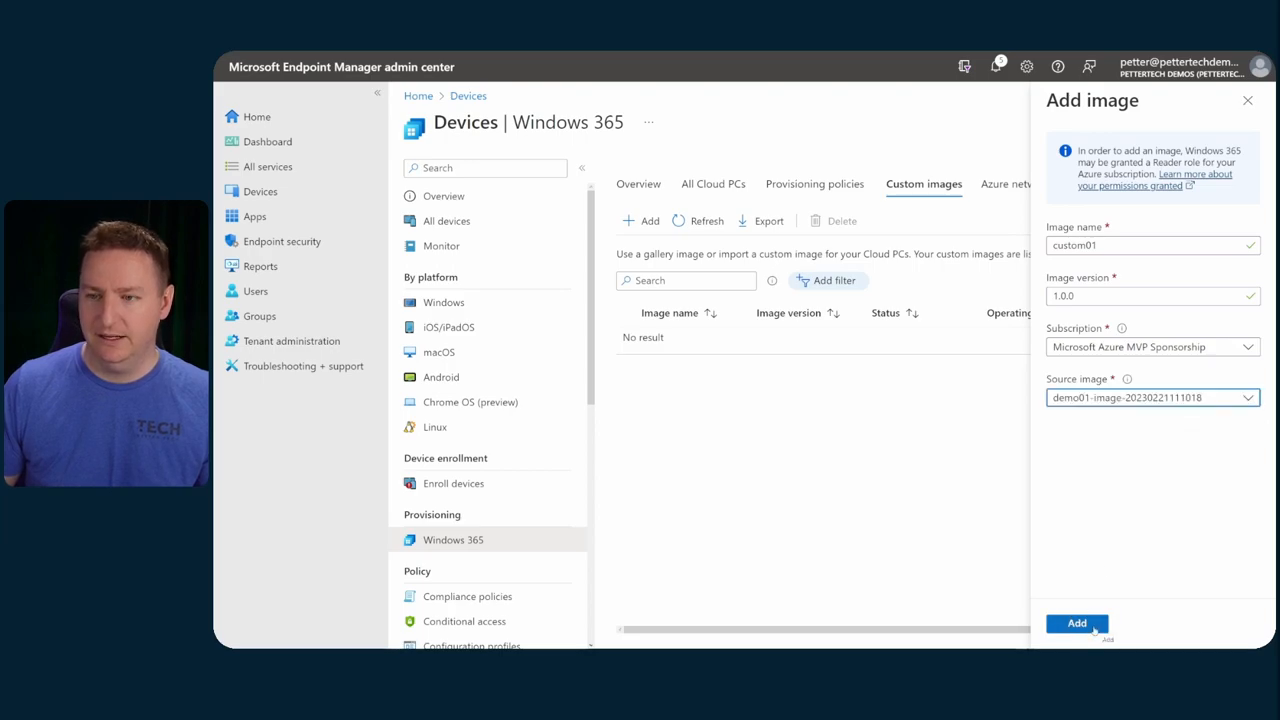
{"action": "left_click", "coordinate": [1076, 623]}
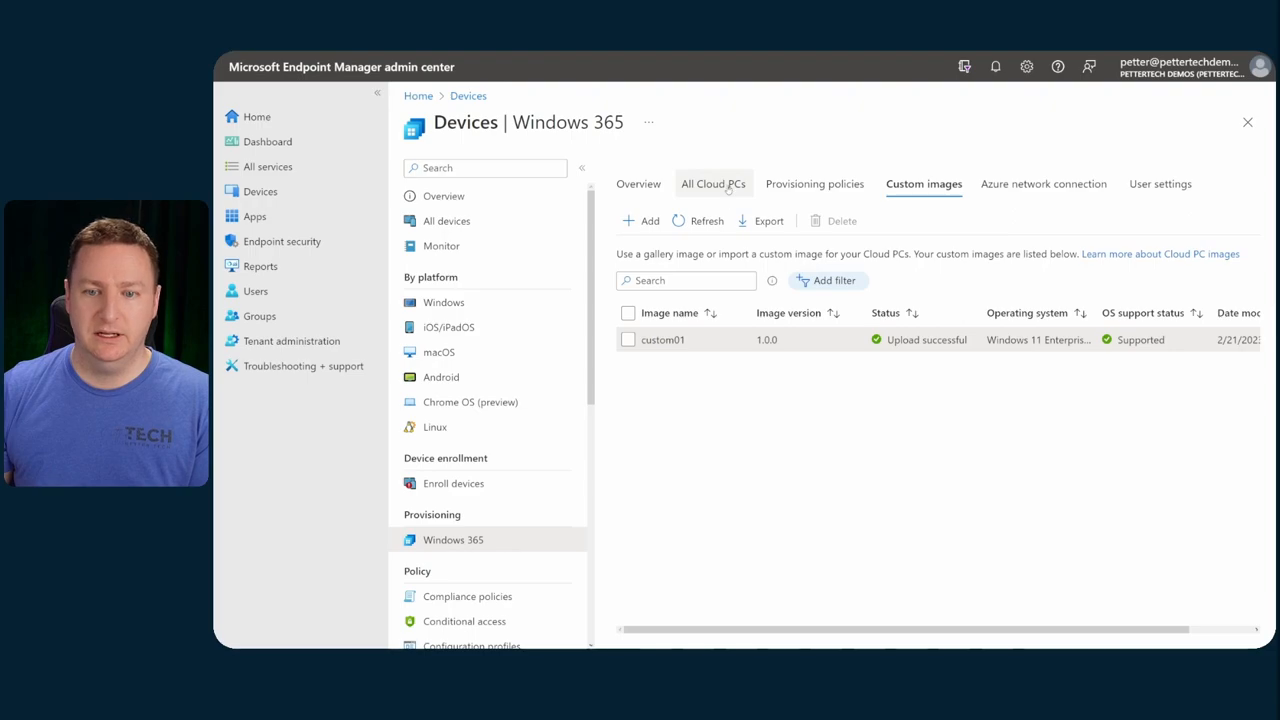
- Switch the DemoAAD provisioning policy's image type to Custom image and select custom01, then save
{"action": "left_click", "coordinate": [713, 183]}
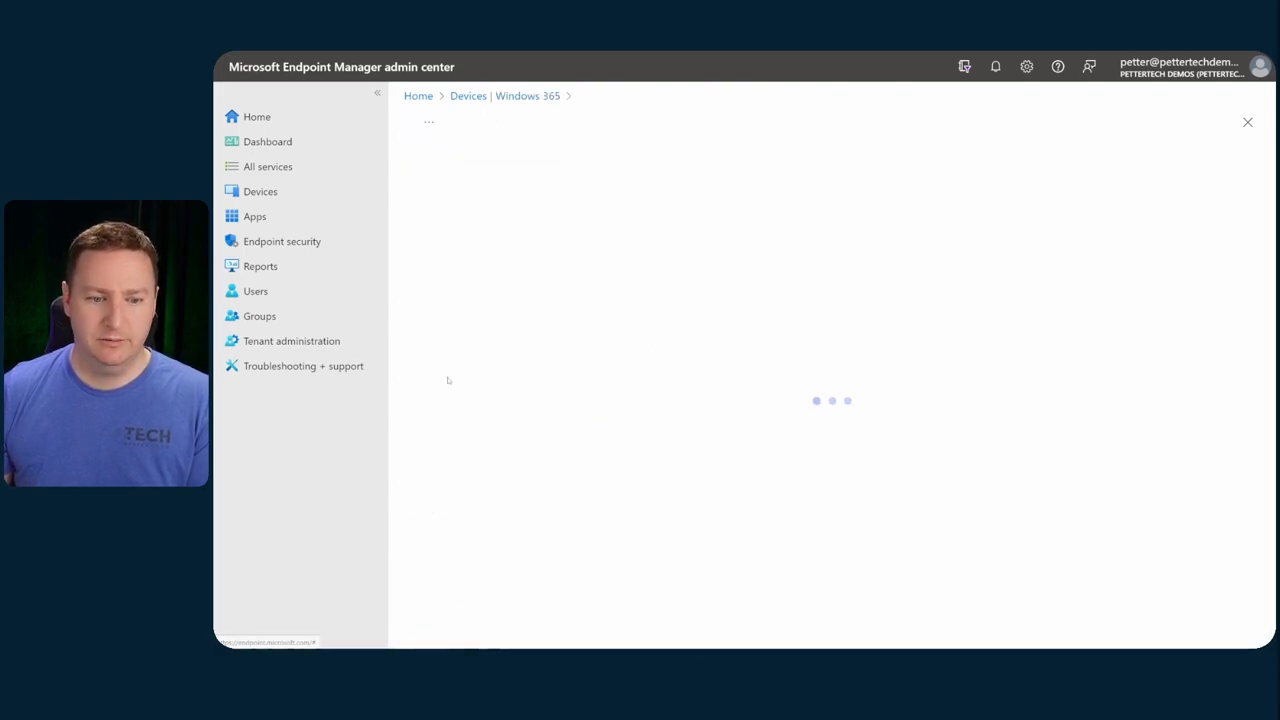
{"action": "left_click", "coordinate": [775, 245]}
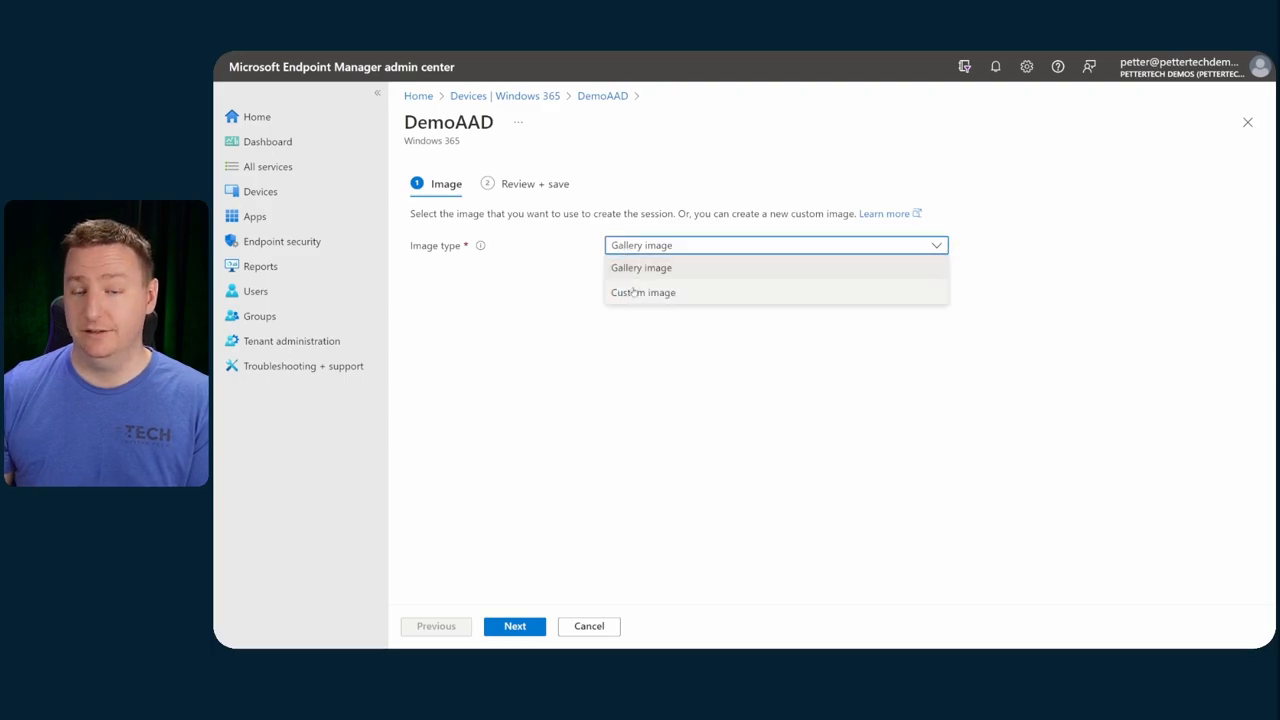
{"action": "left_click", "coordinate": [643, 292]}
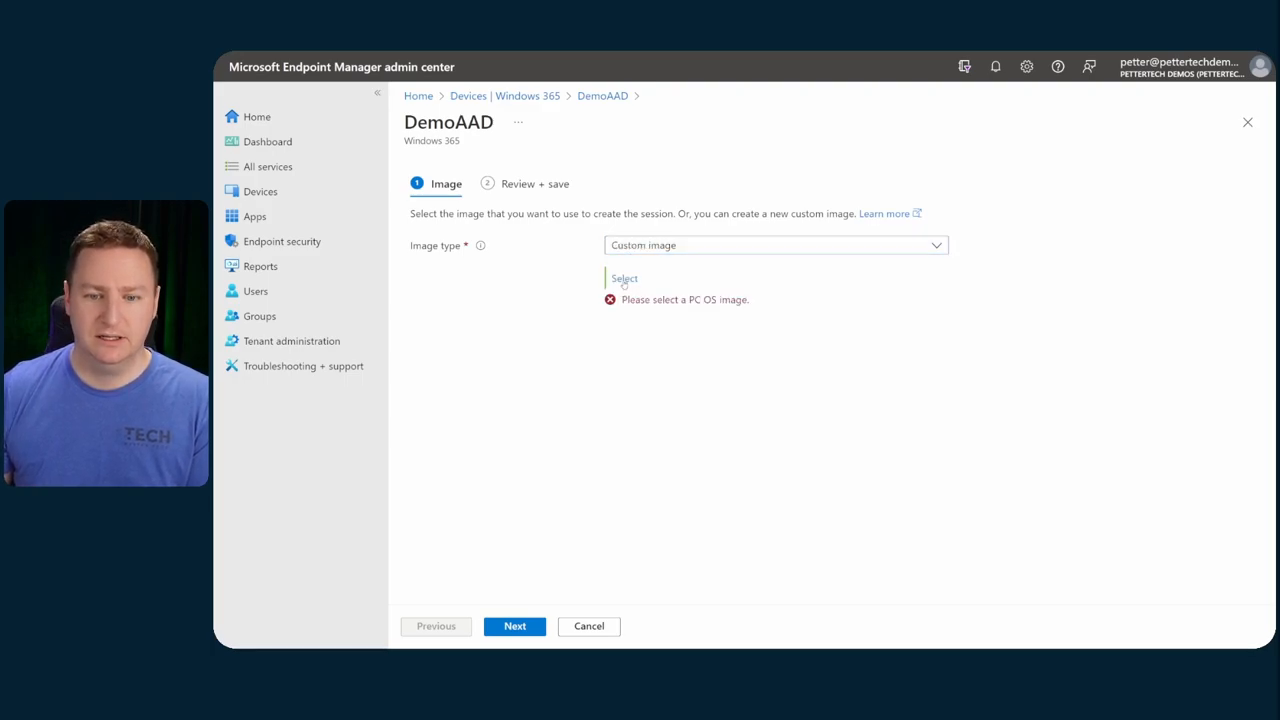
{"action": "left_click", "coordinate": [624, 278]}
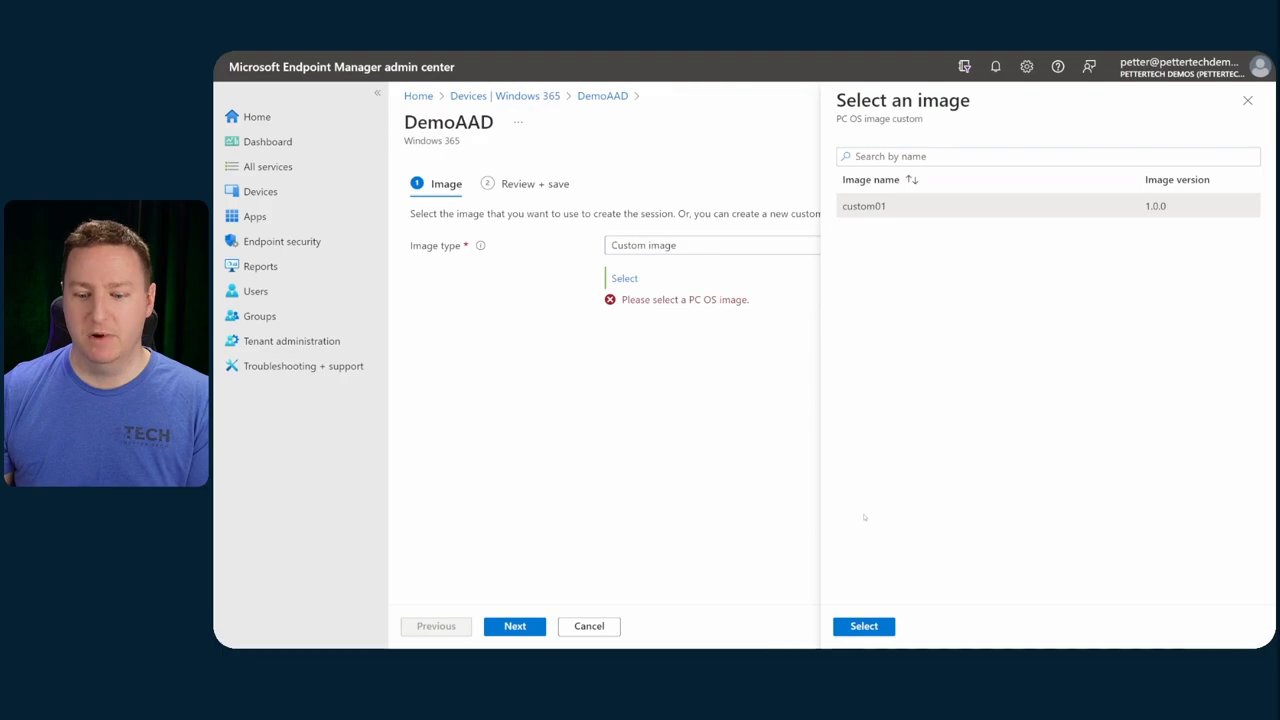
{"action": "left_click", "coordinate": [863, 626]}
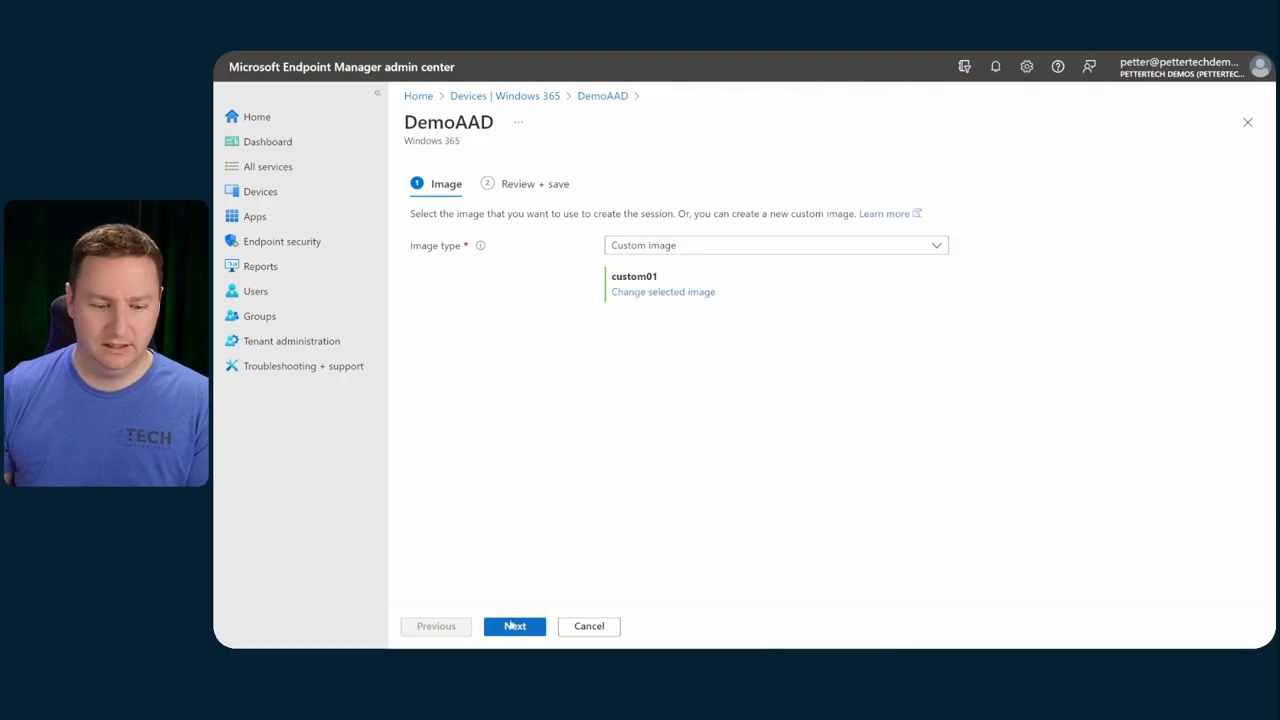
{"action": "left_click", "coordinate": [514, 625]}
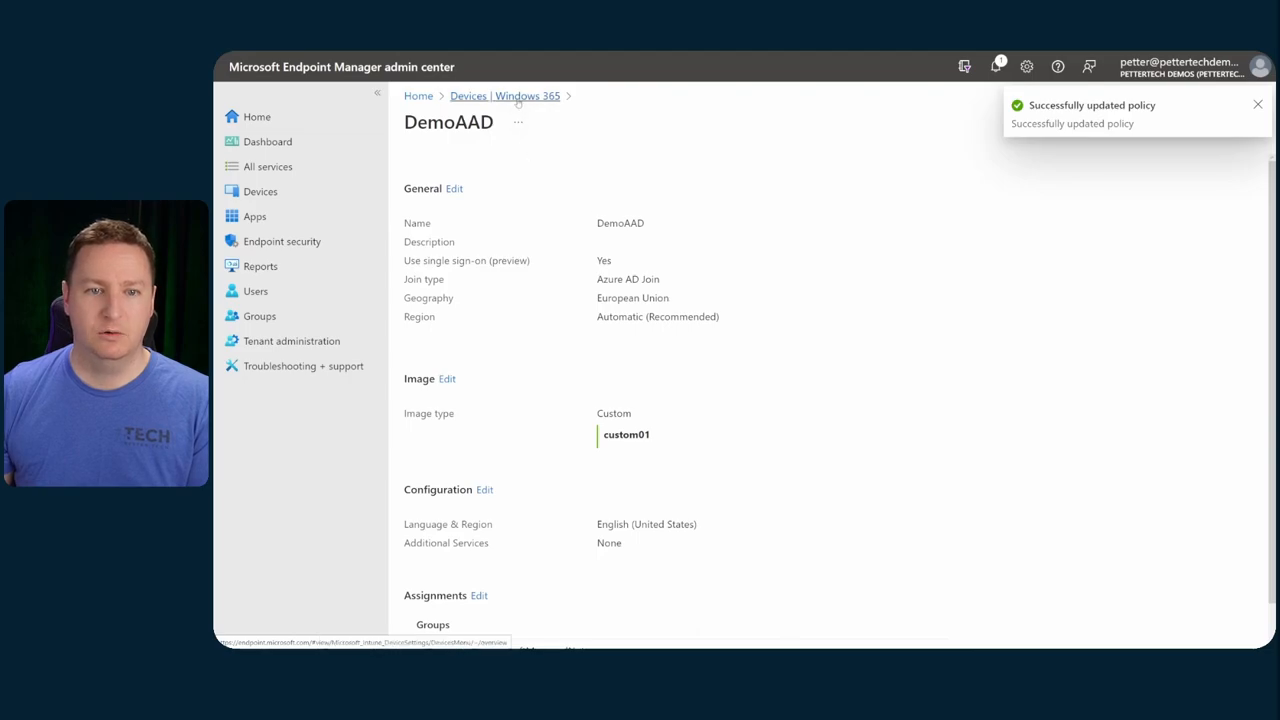
- Reprovision Cloud PC CPC-pette-IJPL6 from the All Cloud PCs list so it rebuilds with the new image
{"action": "left_click", "coordinate": [504, 95]}
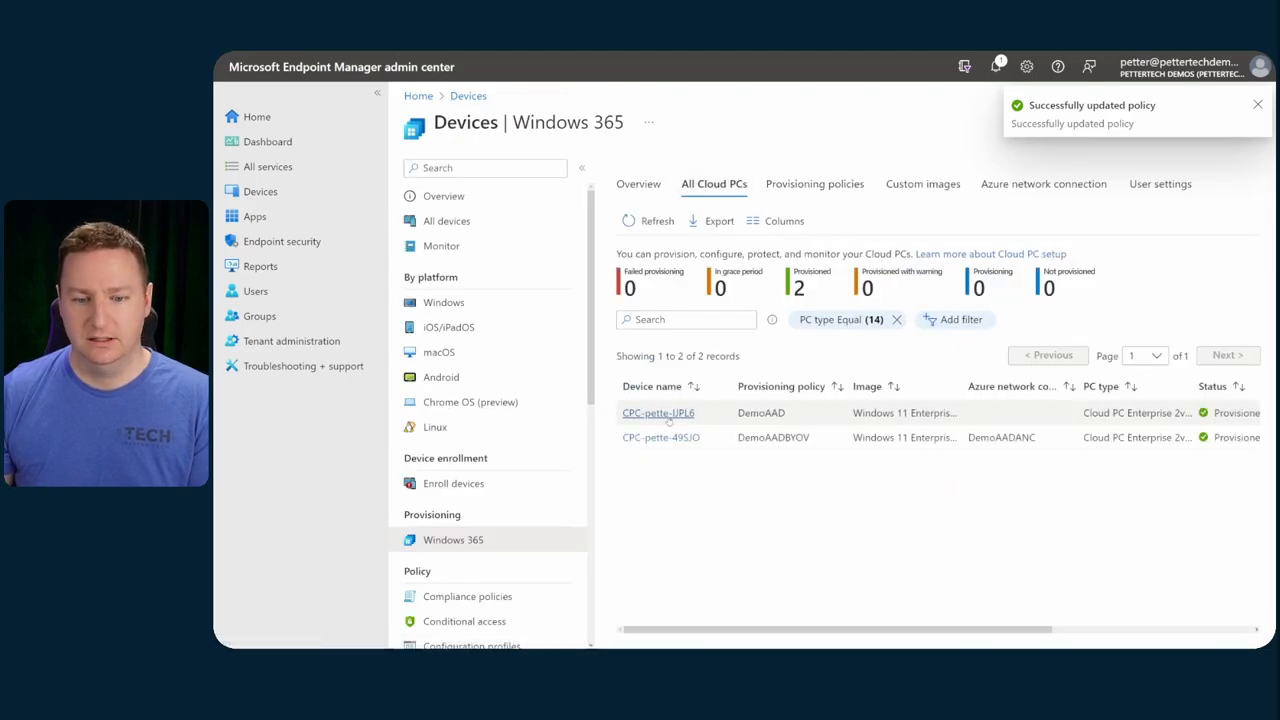
{"action": "left_click", "coordinate": [658, 412]}
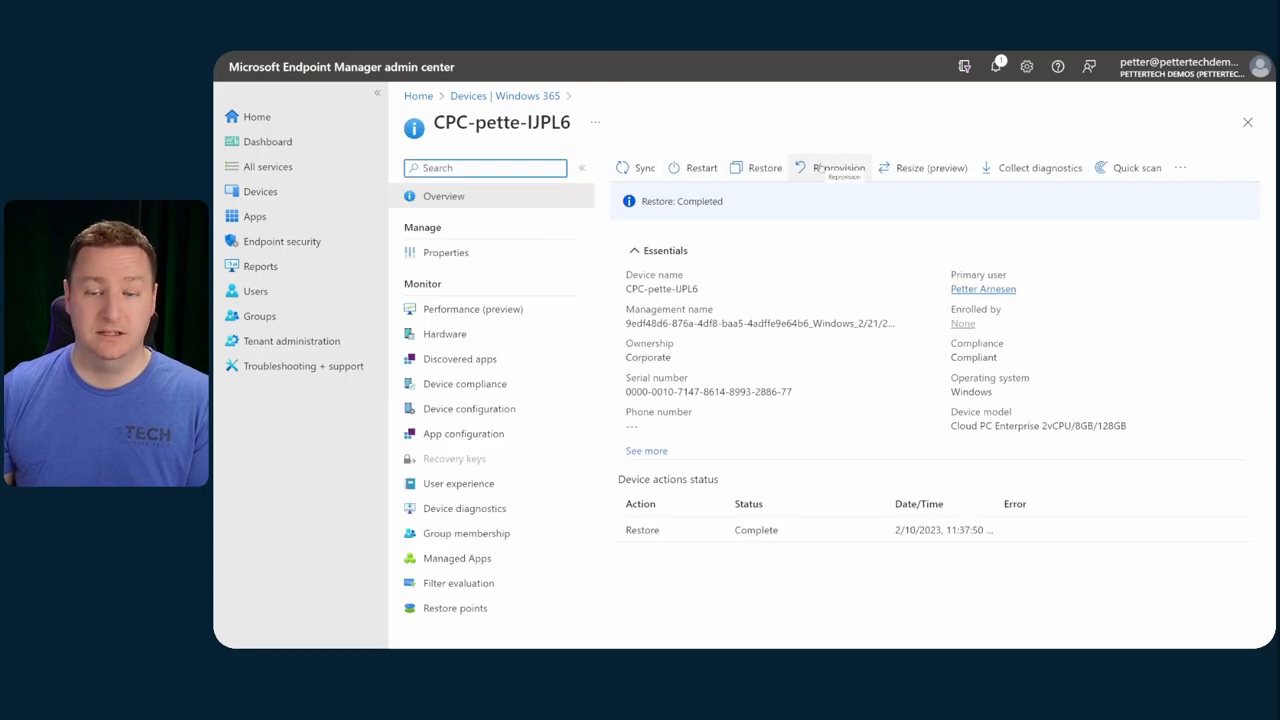
{"action": "left_click", "coordinate": [838, 167]}
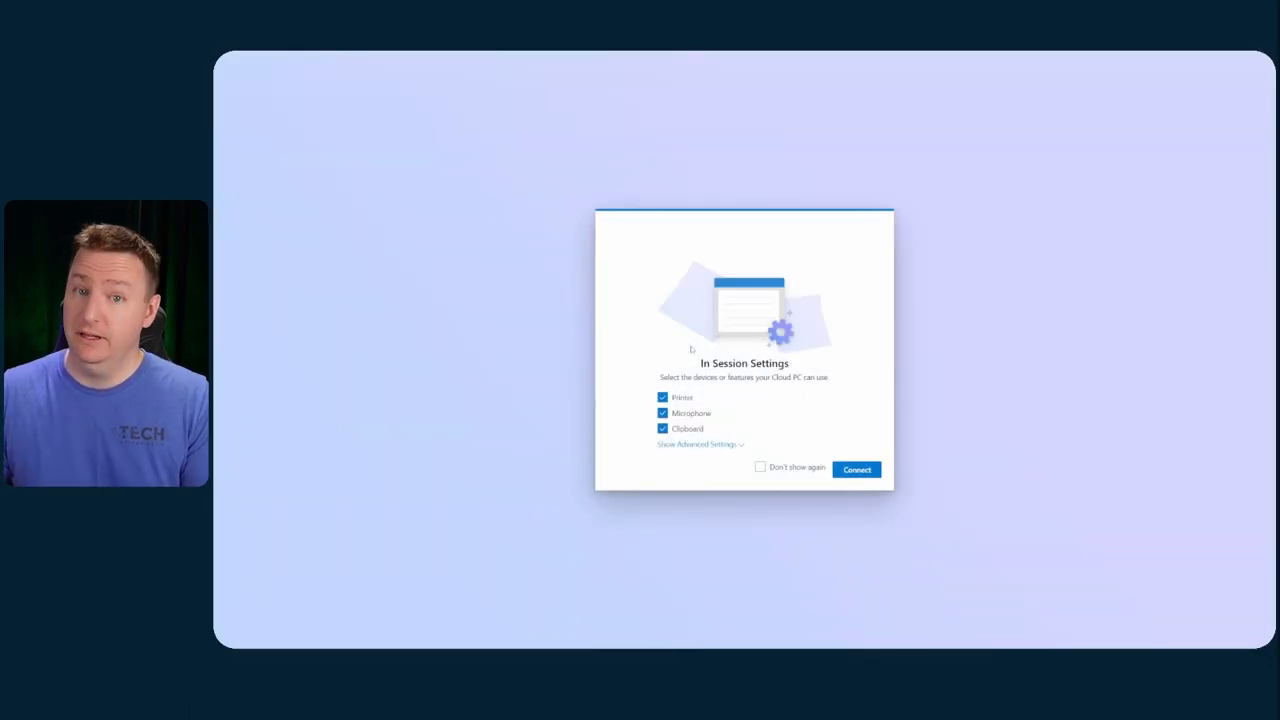
- Connect to the Cloud PC and check Programs and Features in Control Panel, confirming Notepad++ is installed
{"action": "left_click", "coordinate": [856, 469]}
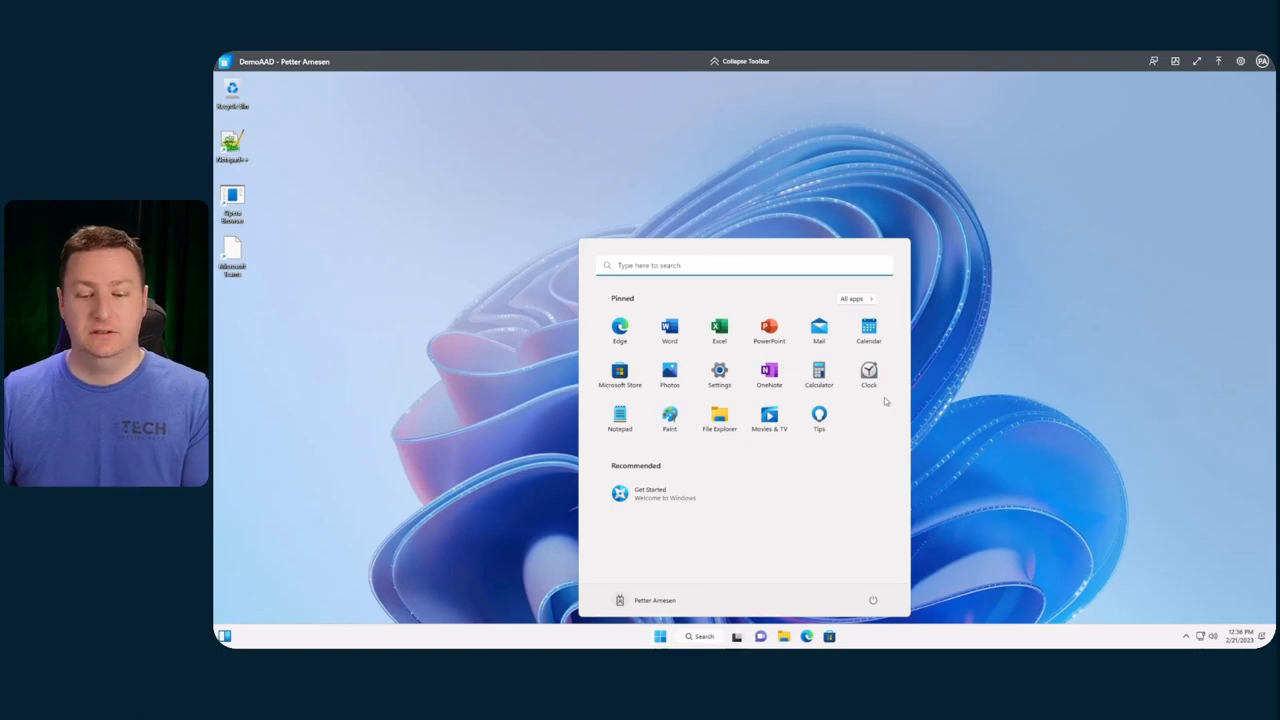
{"action": "left_click", "coordinate": [719, 413]}
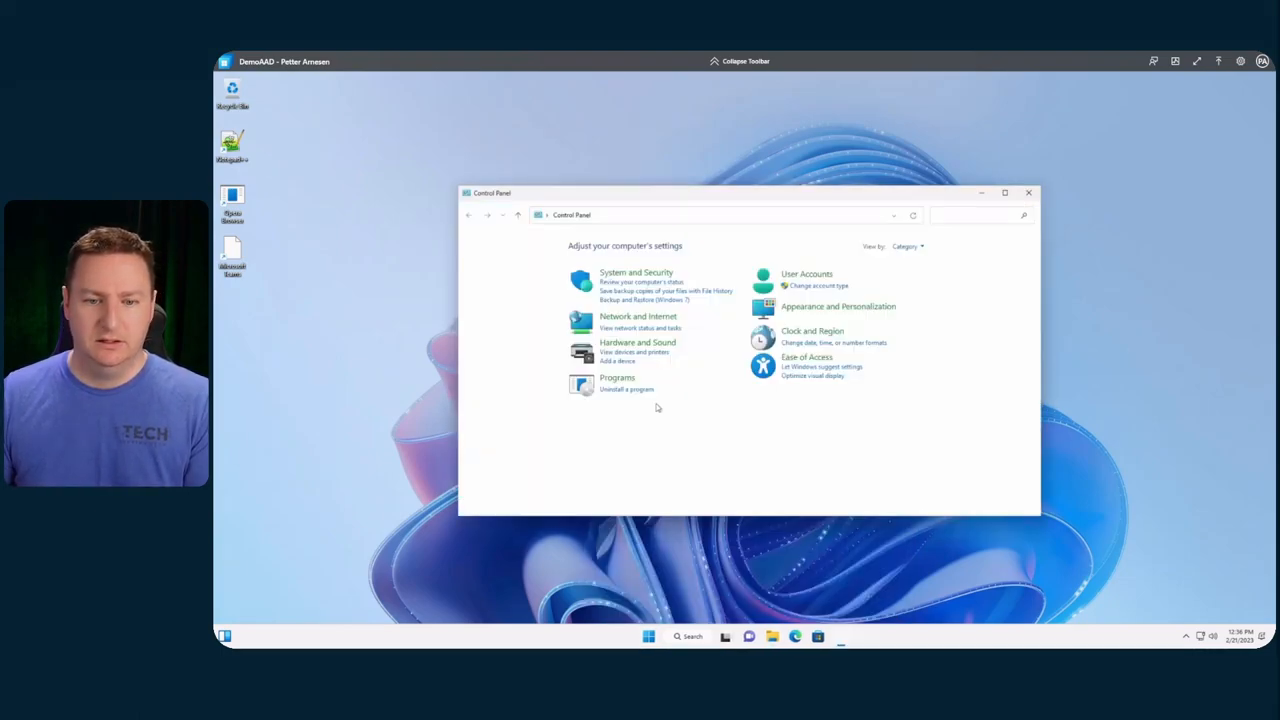
{"action": "left_click", "coordinate": [617, 377]}
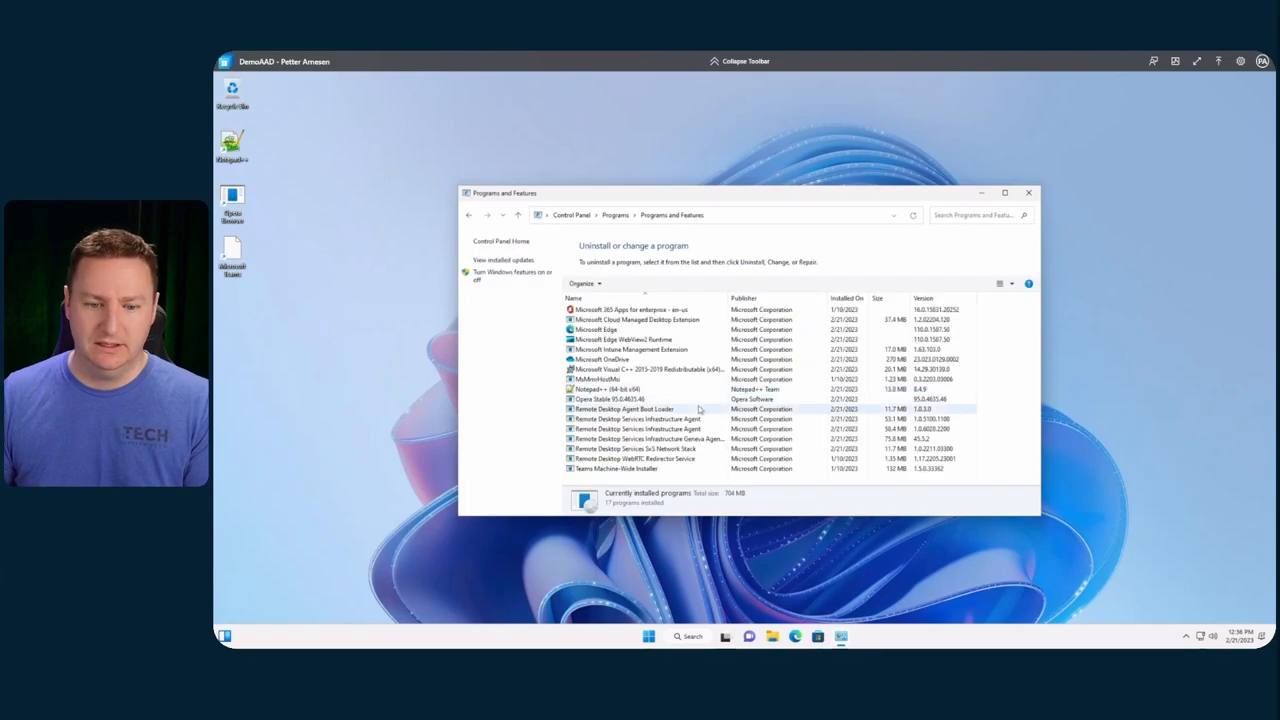
{"action": "left_click", "coordinate": [605, 389]}
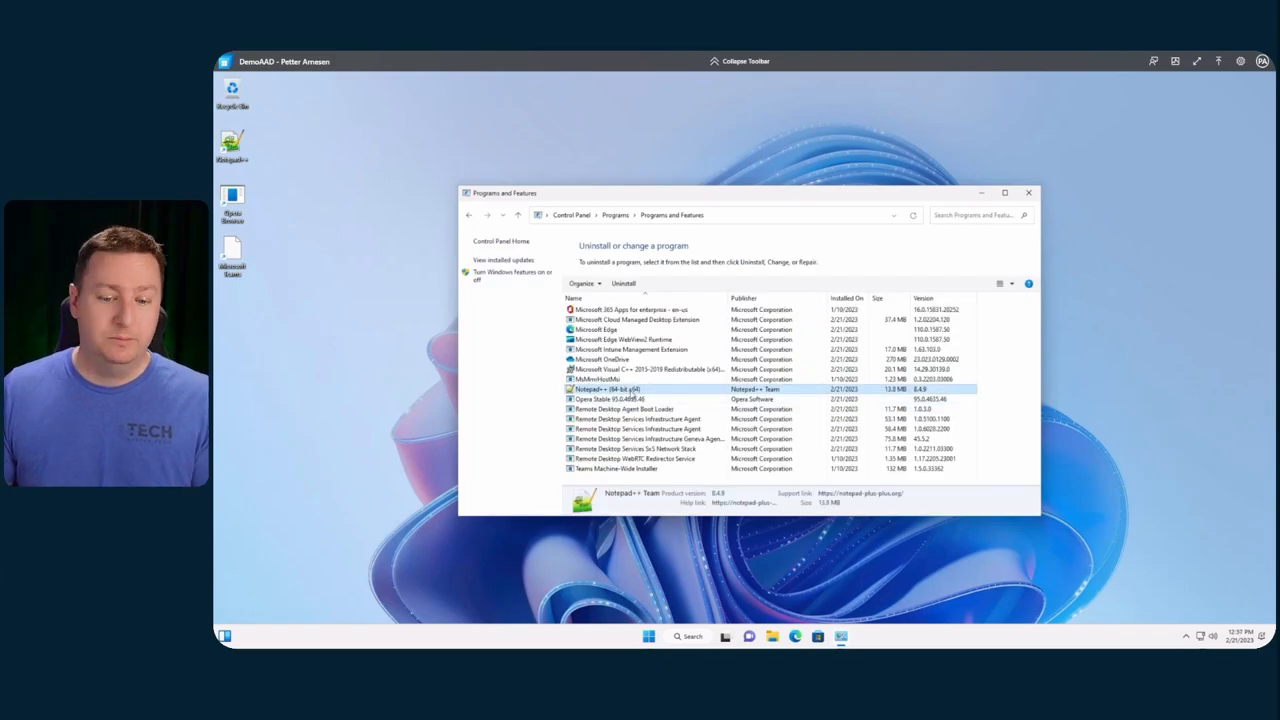